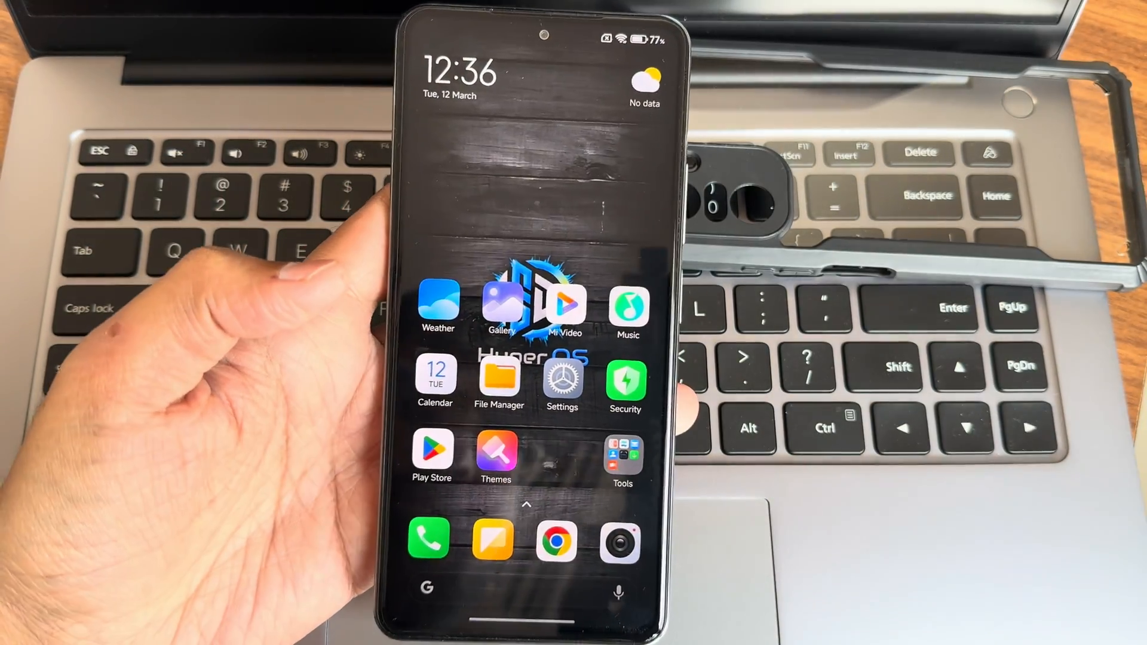
View the My device page showing the Elite HyperOS beta build, storage and specs.
click(562, 384)
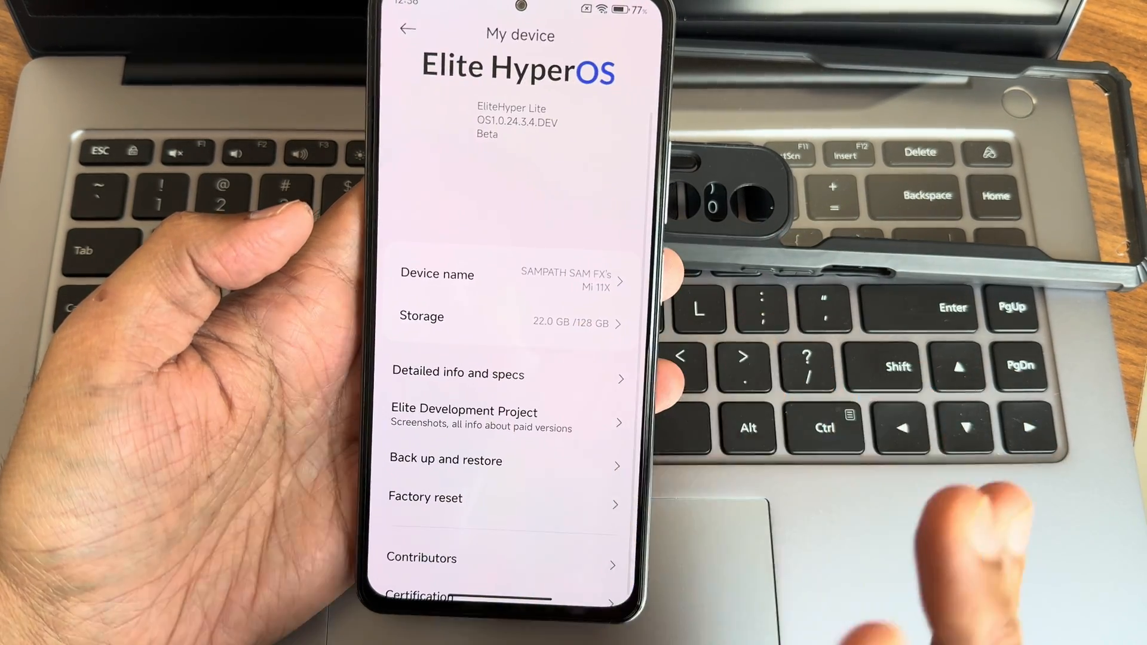
click(458, 373)
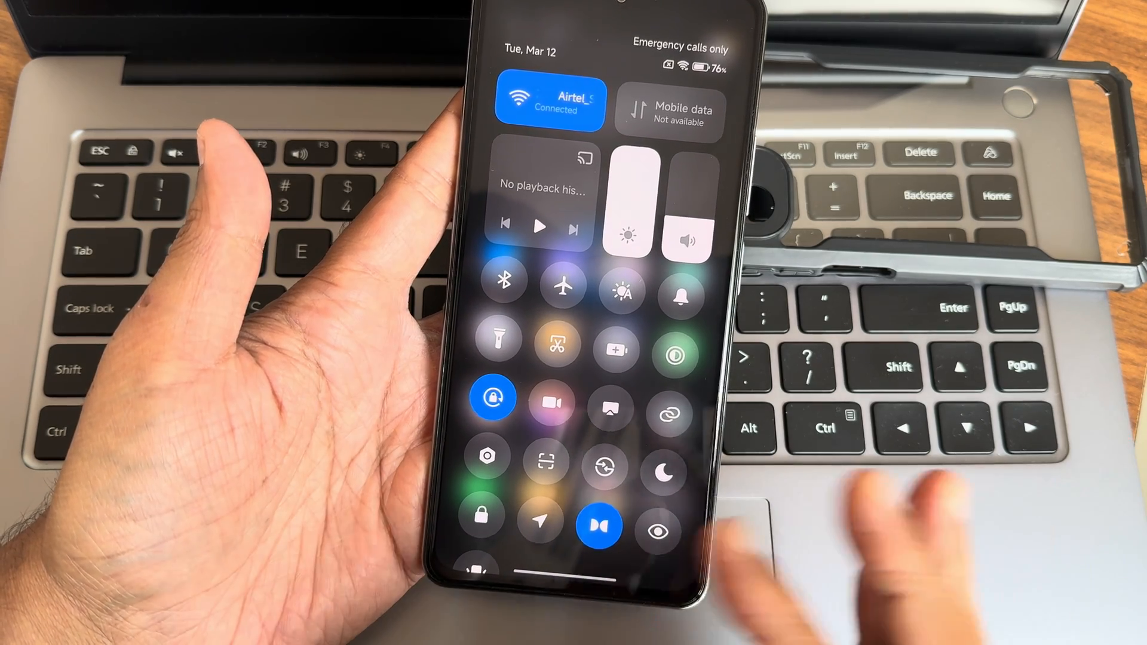
Resize the home-screen Settings icon to the tall 1x2 shape and leave edit mode.
scroll(up, 3)
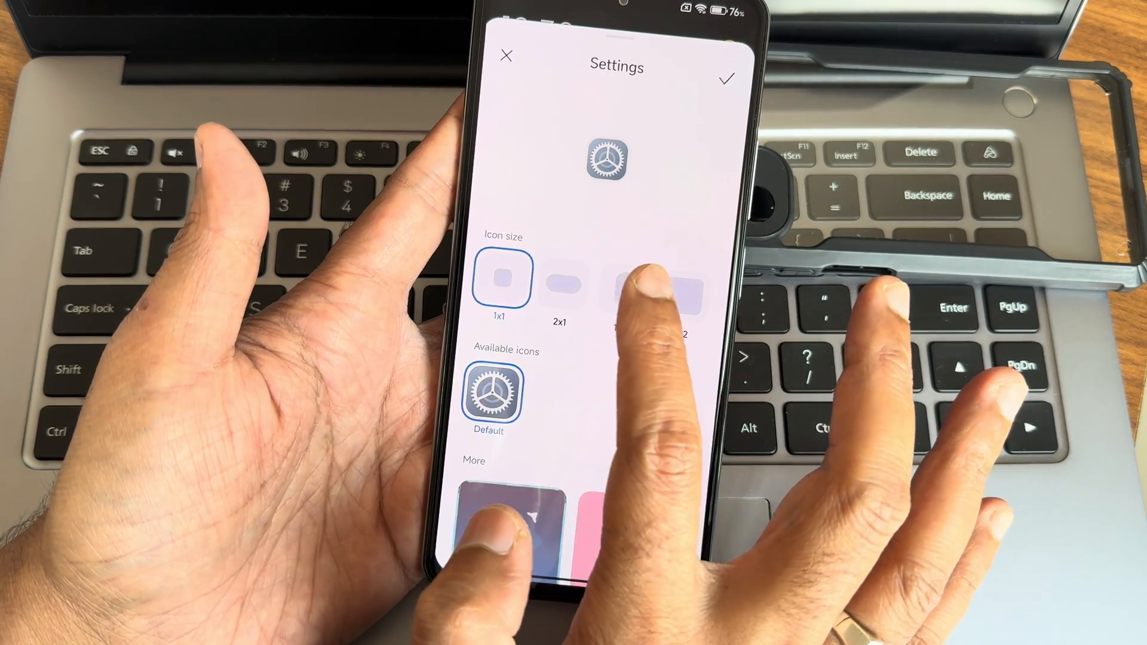
click(620, 296)
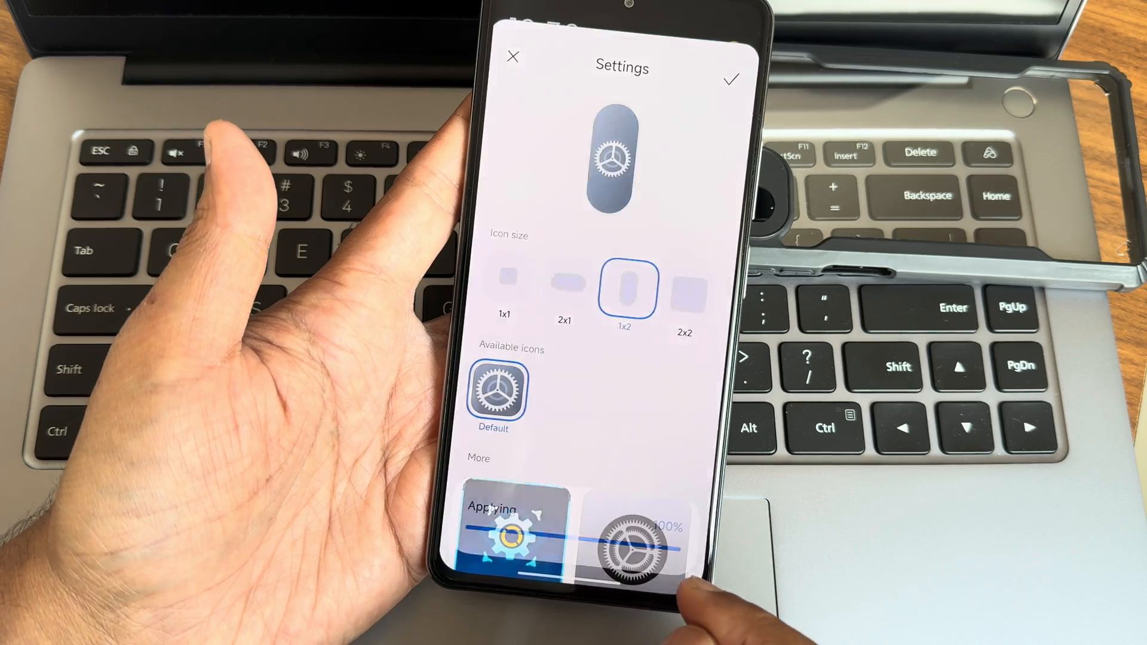
click(730, 78)
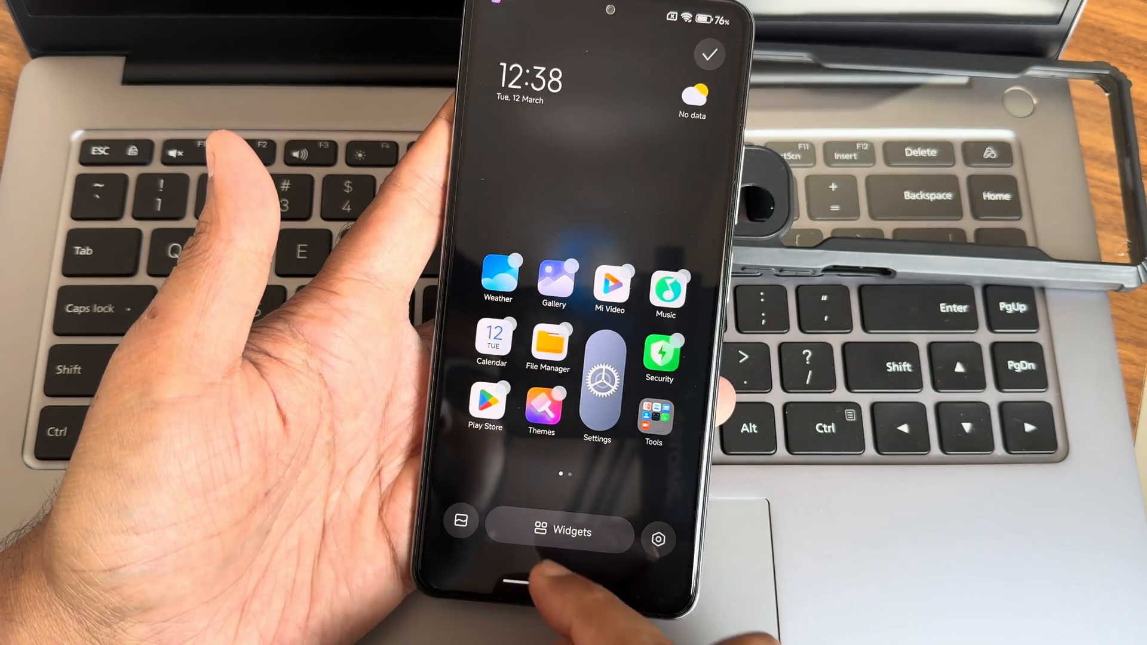
click(559, 532)
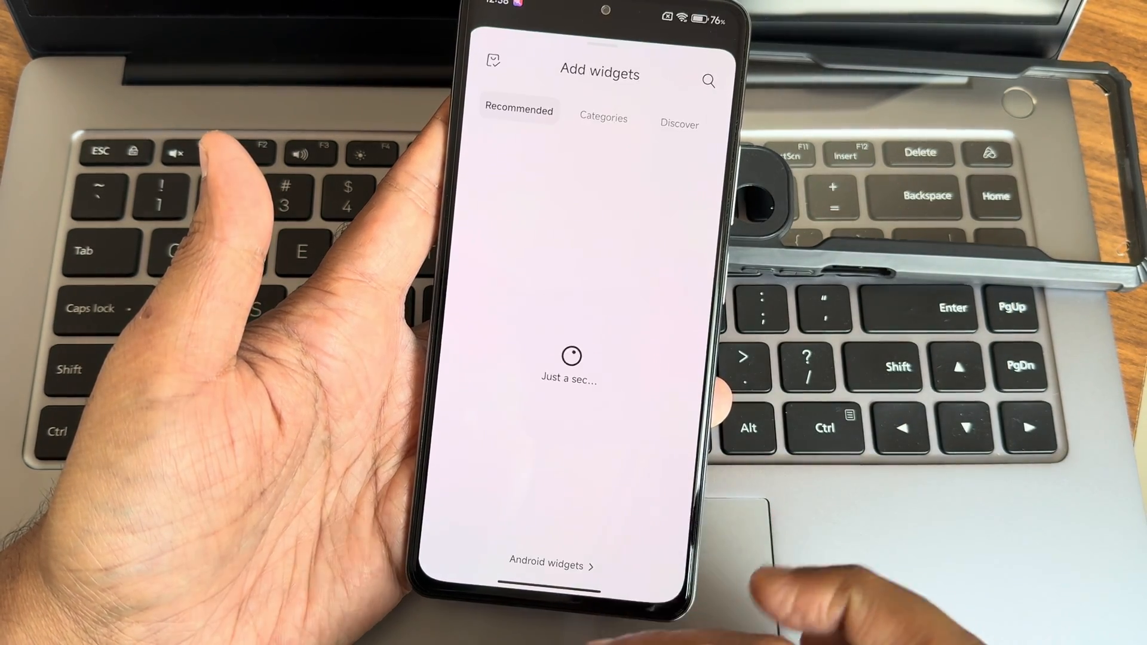
click(604, 119)
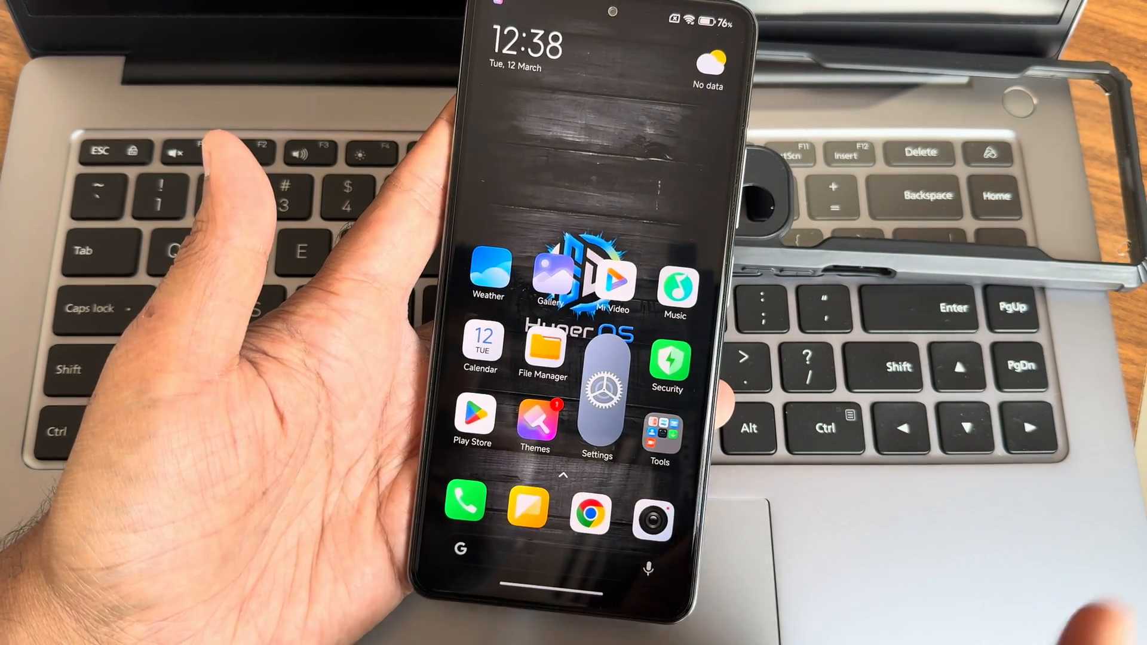
View Call recording settings, then launch the Camera in Photo mode from the dock.
click(466, 503)
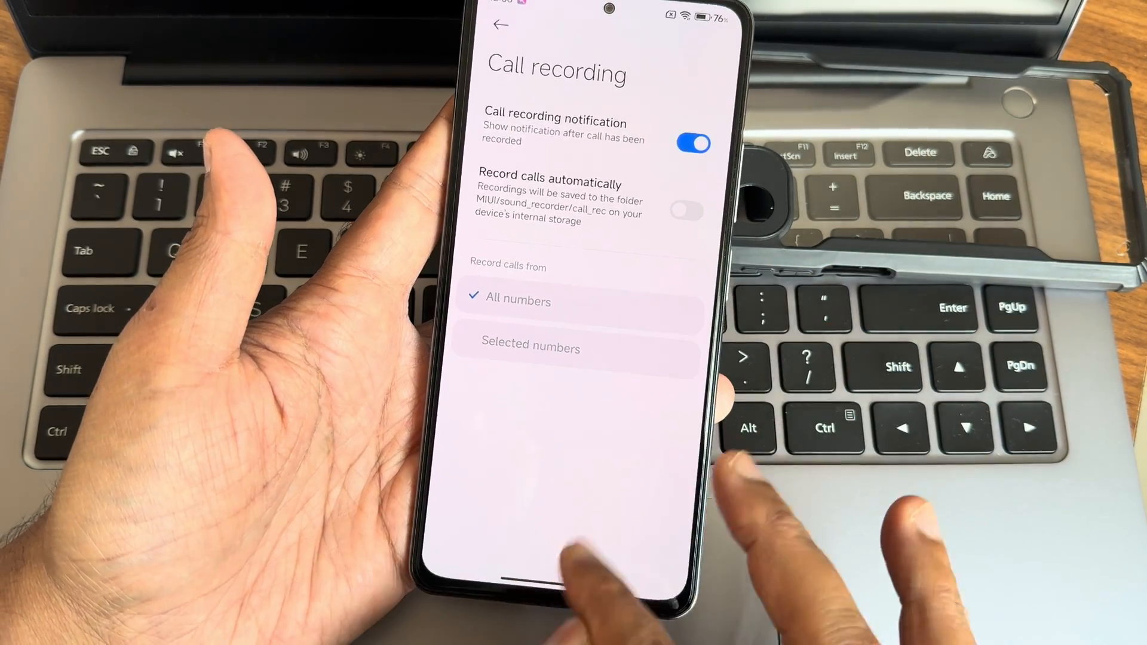
key(Home)
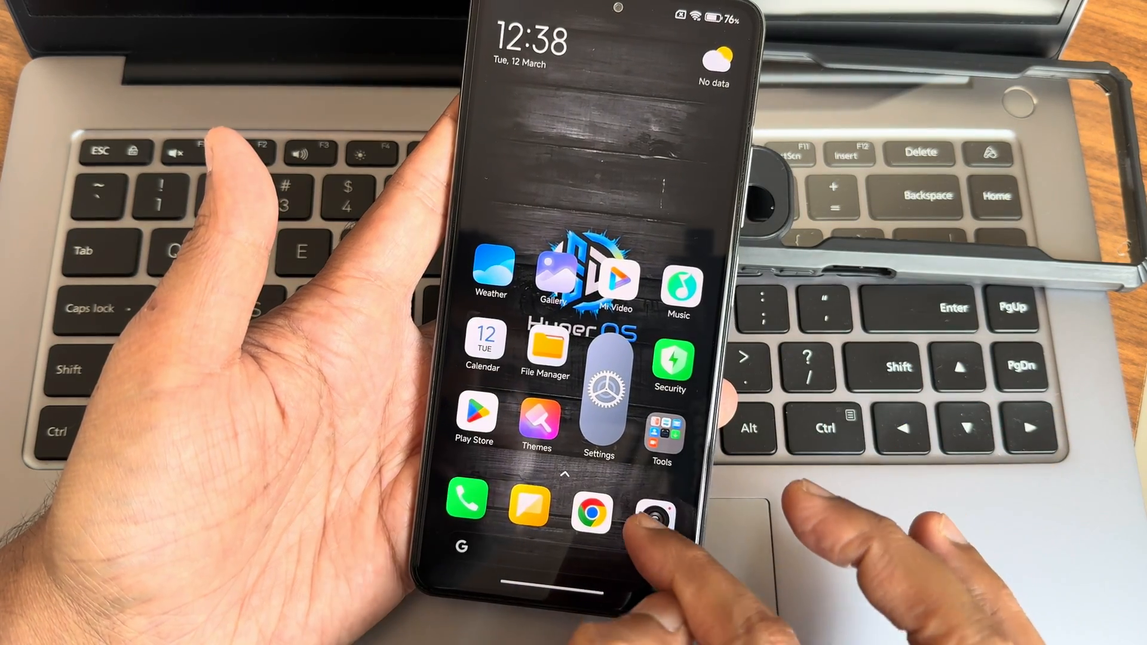
click(657, 510)
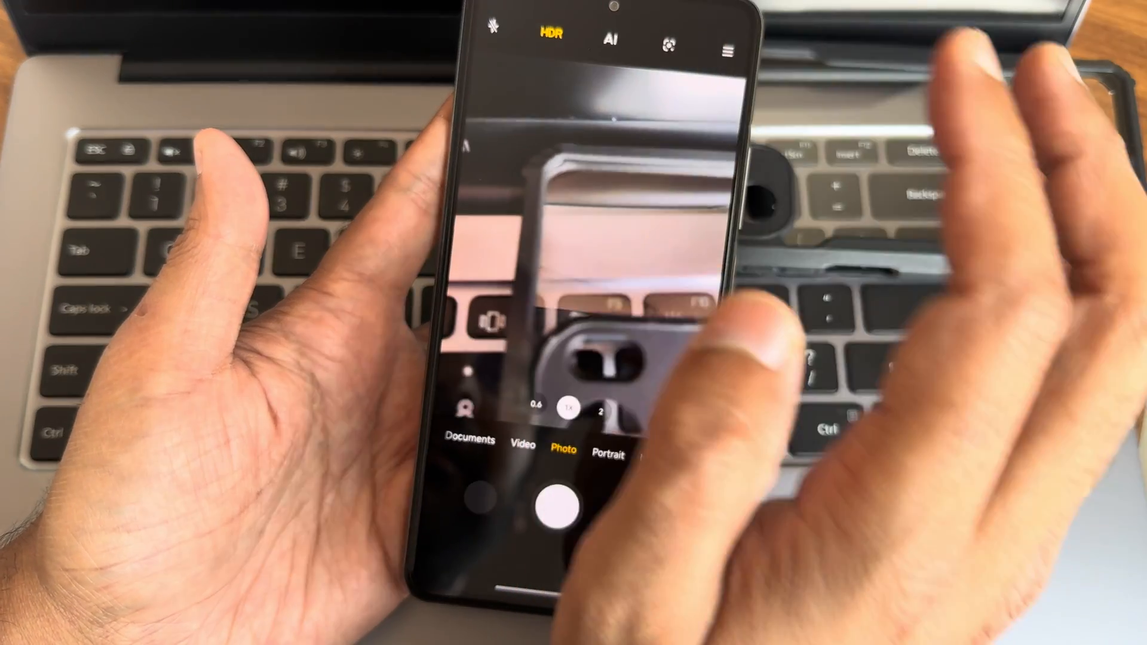
click(727, 48)
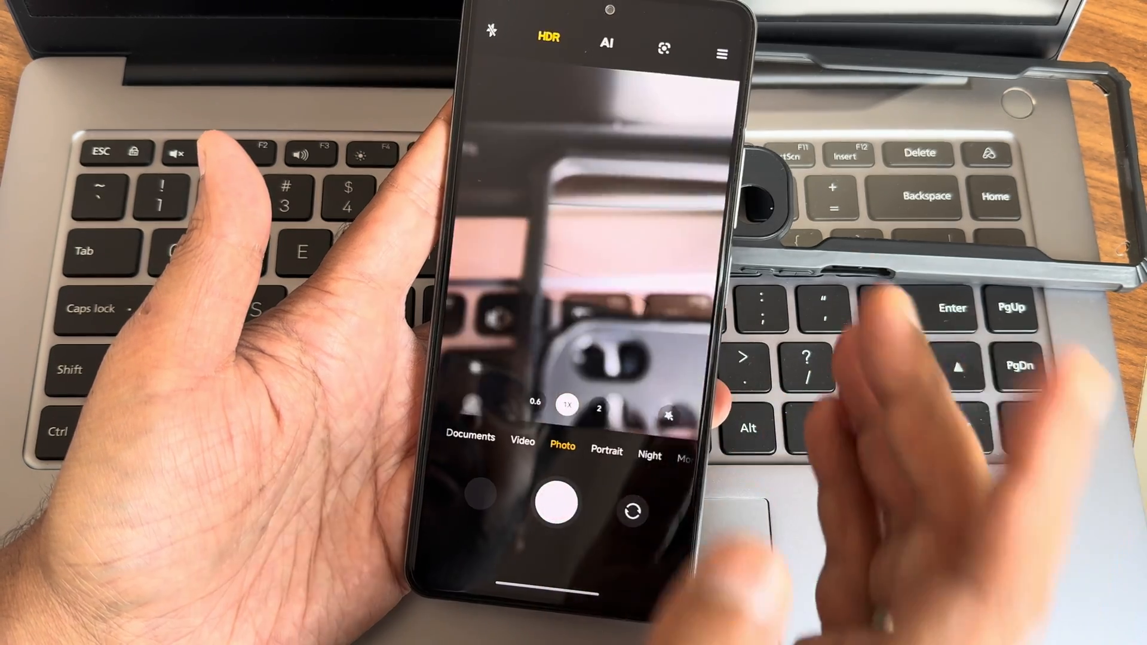
click(720, 53)
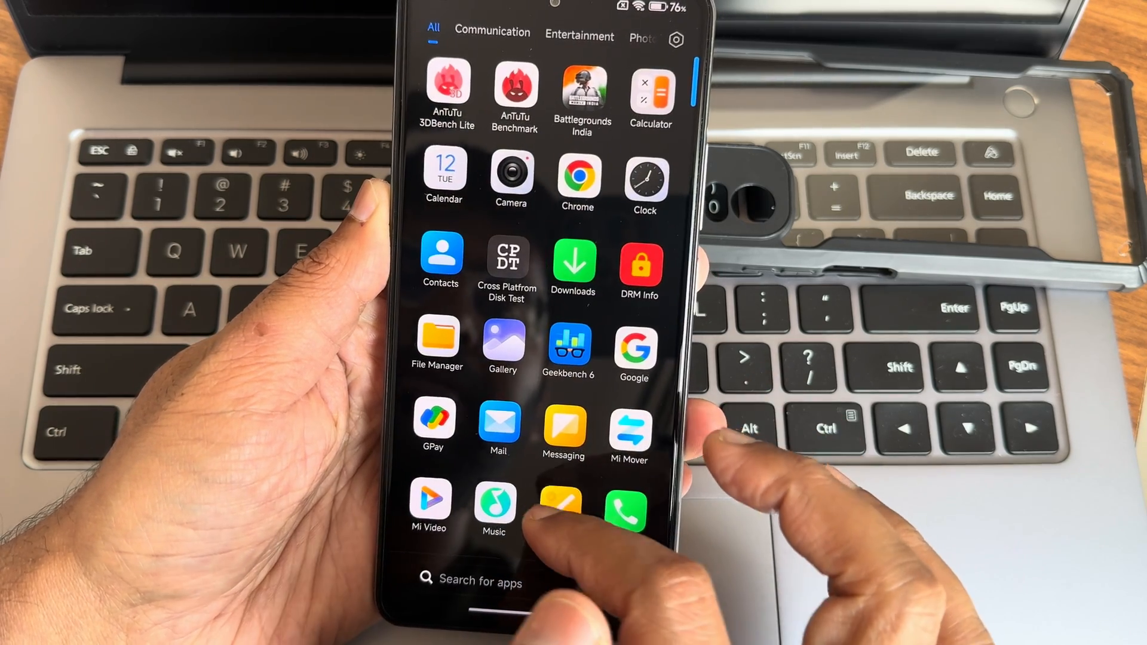
View the benchmark screenshot, then browse DRM Info's hardware, build and refresh-rate details.
click(503, 344)
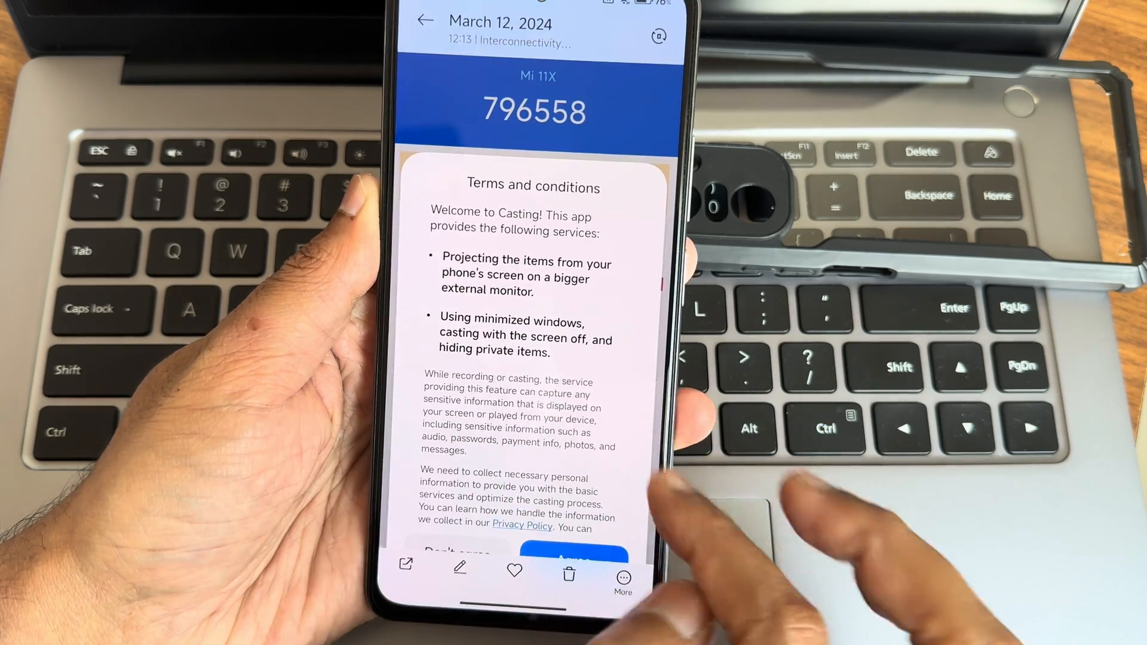
click(622, 574)
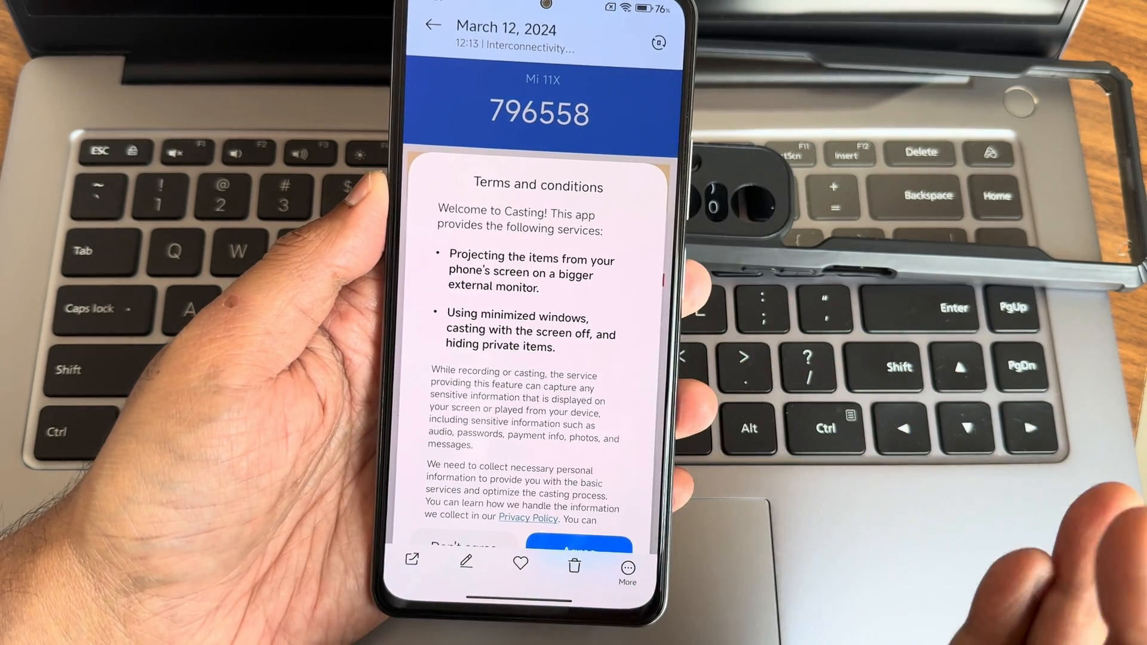
click(578, 548)
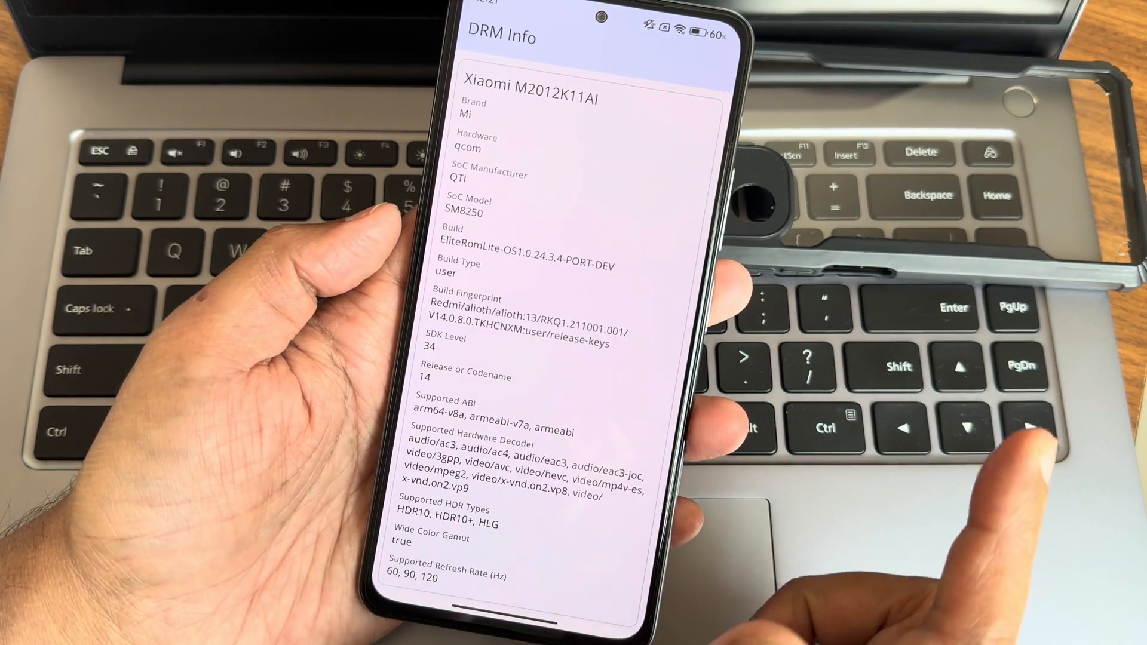
scroll(down, 3)
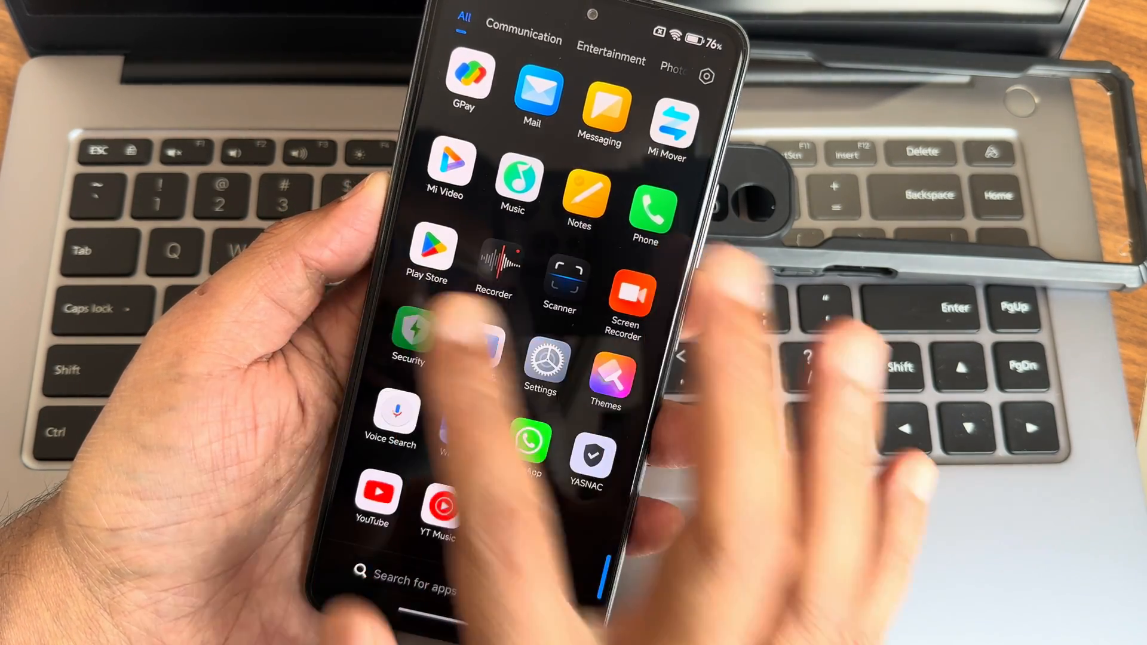
View the Security app's settings, then return toward the system Settings list.
click(408, 333)
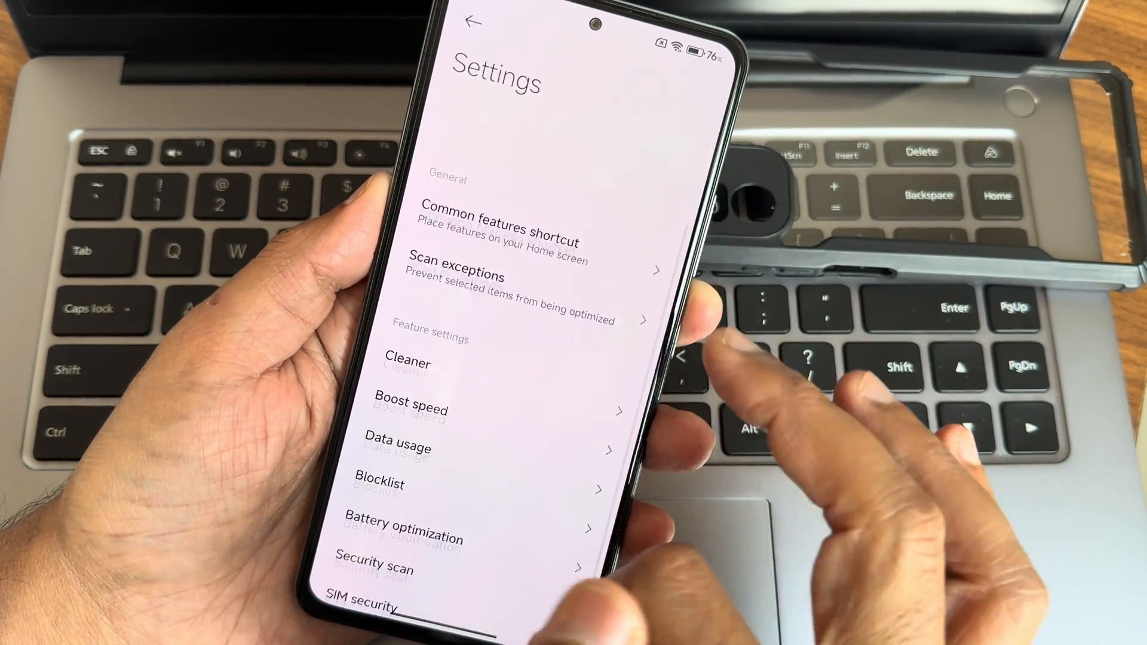
click(477, 20)
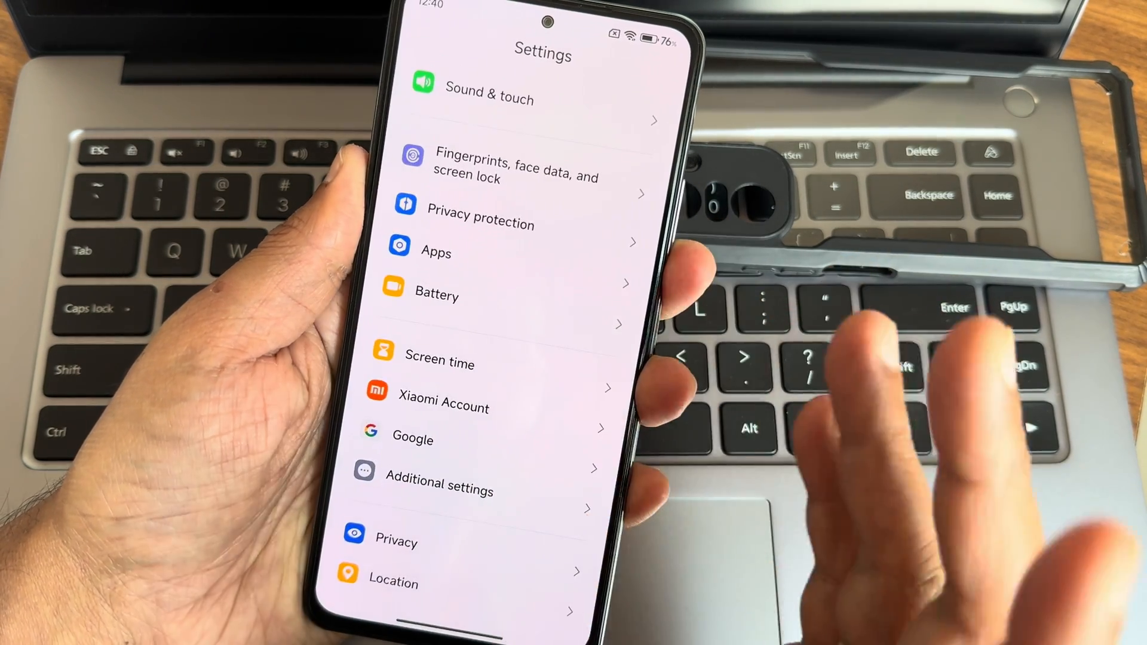
Browse Additional settings' Region and Accessibility pages, returning each time.
click(439, 489)
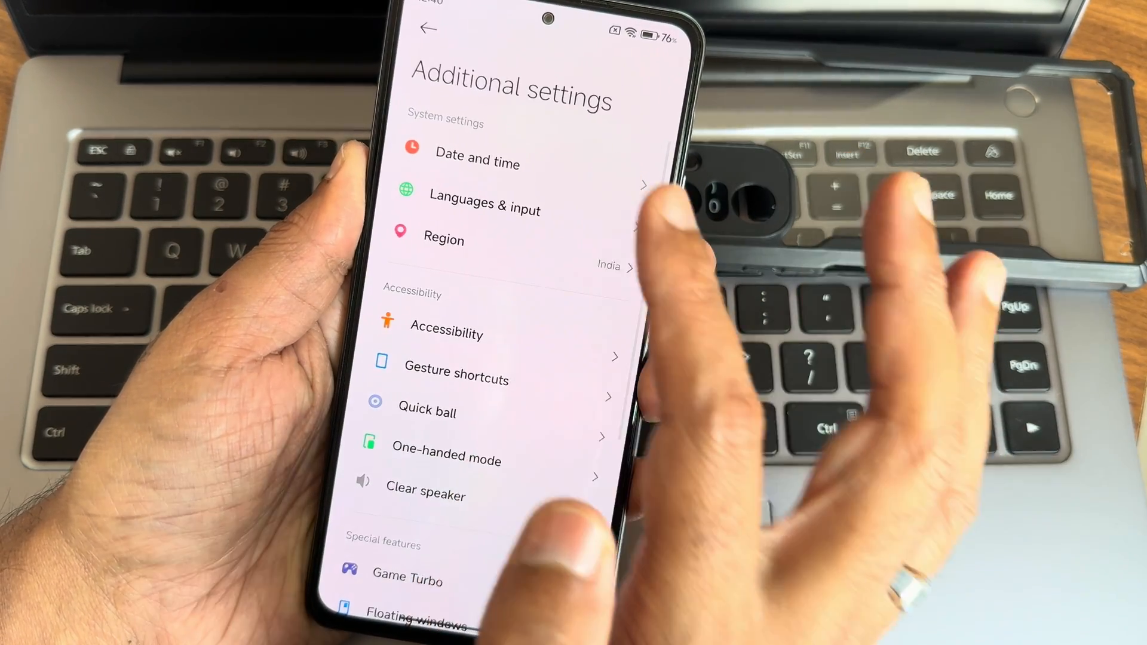
click(443, 239)
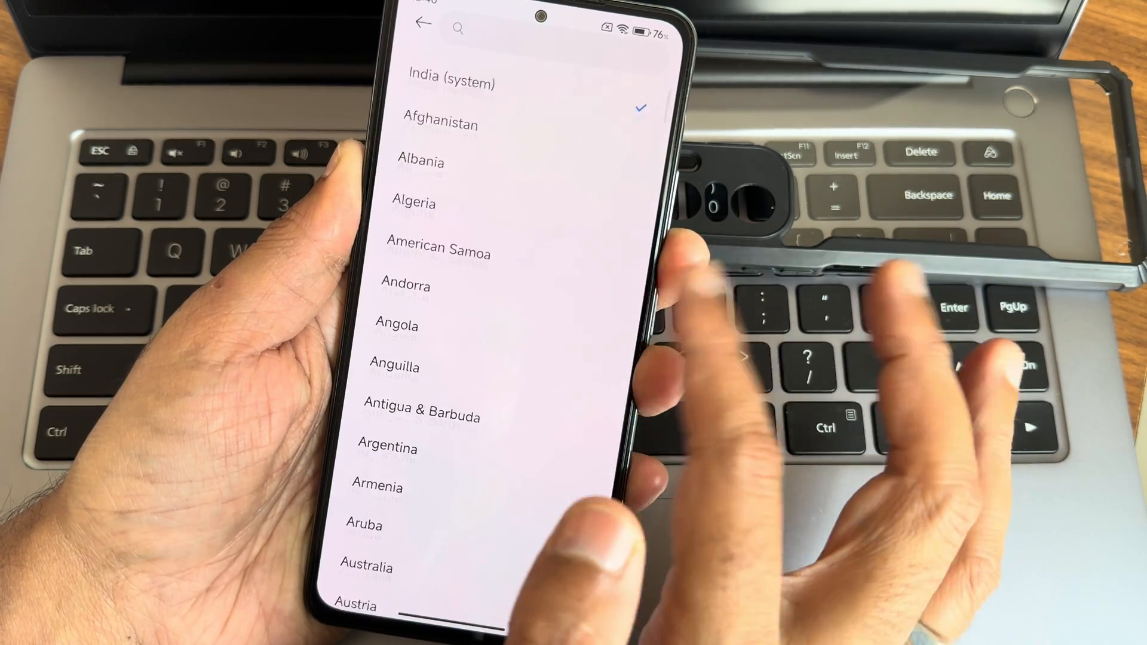
click(422, 24)
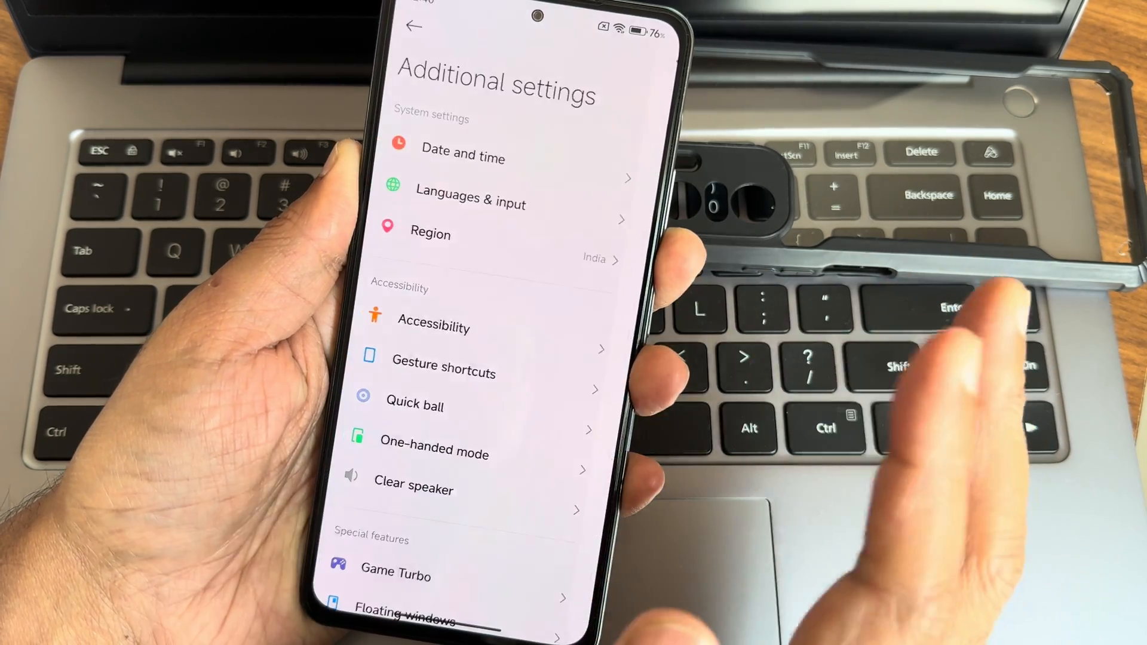
click(433, 325)
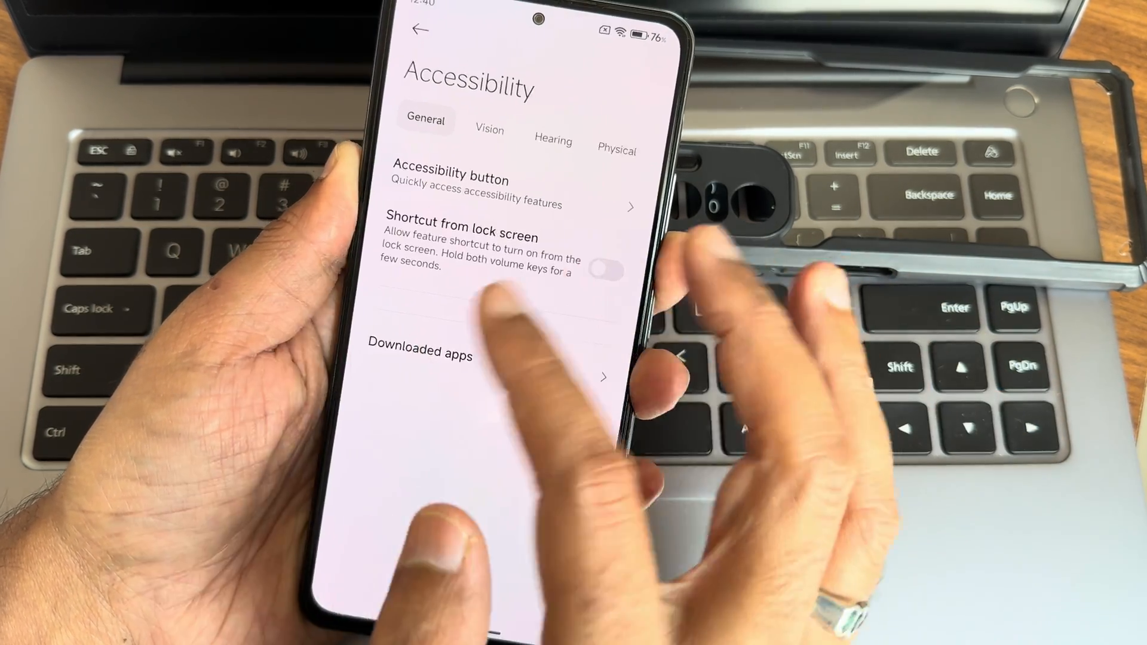
click(617, 150)
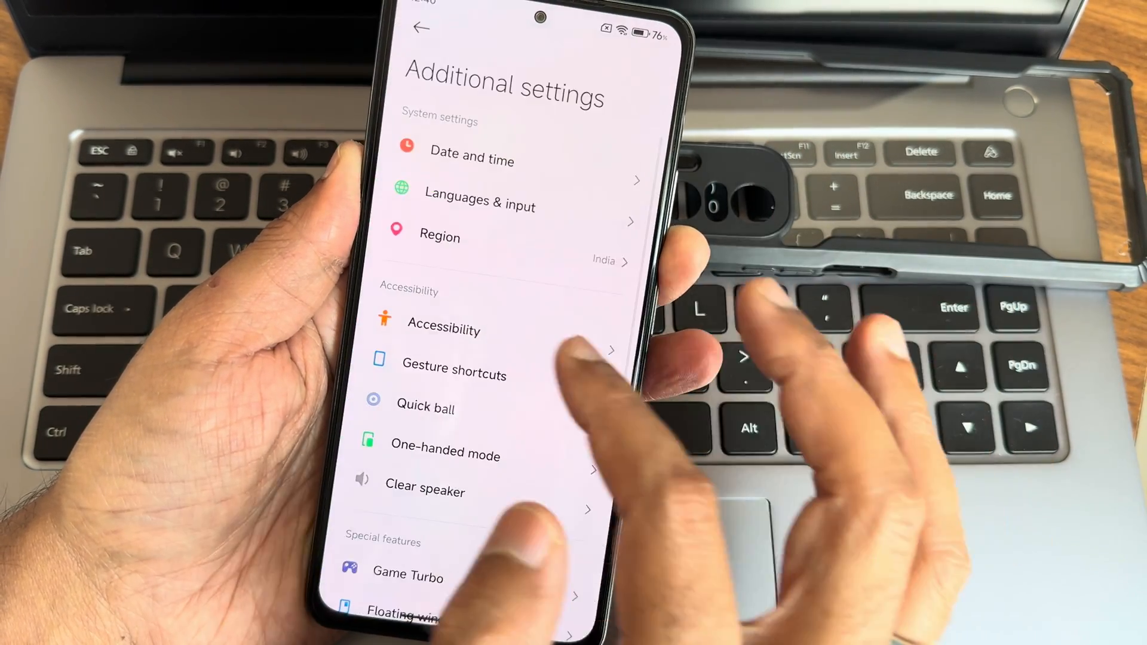
Review Gesture shortcuts, keep fingerprint double-tap at None, and view Quick ball.
click(454, 372)
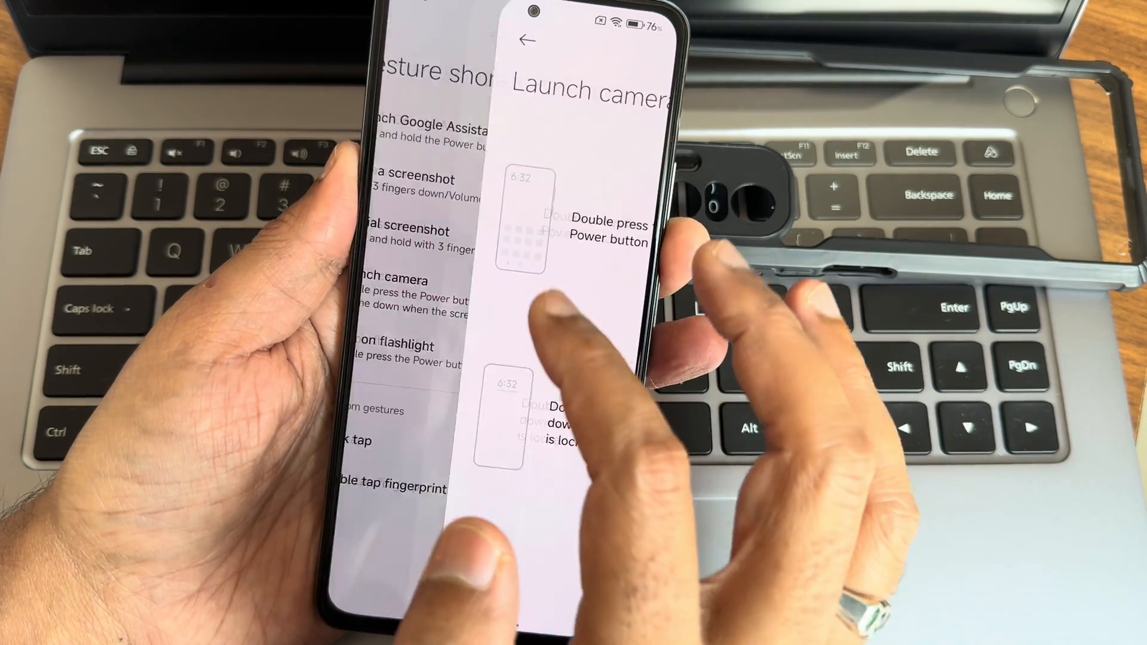
click(527, 41)
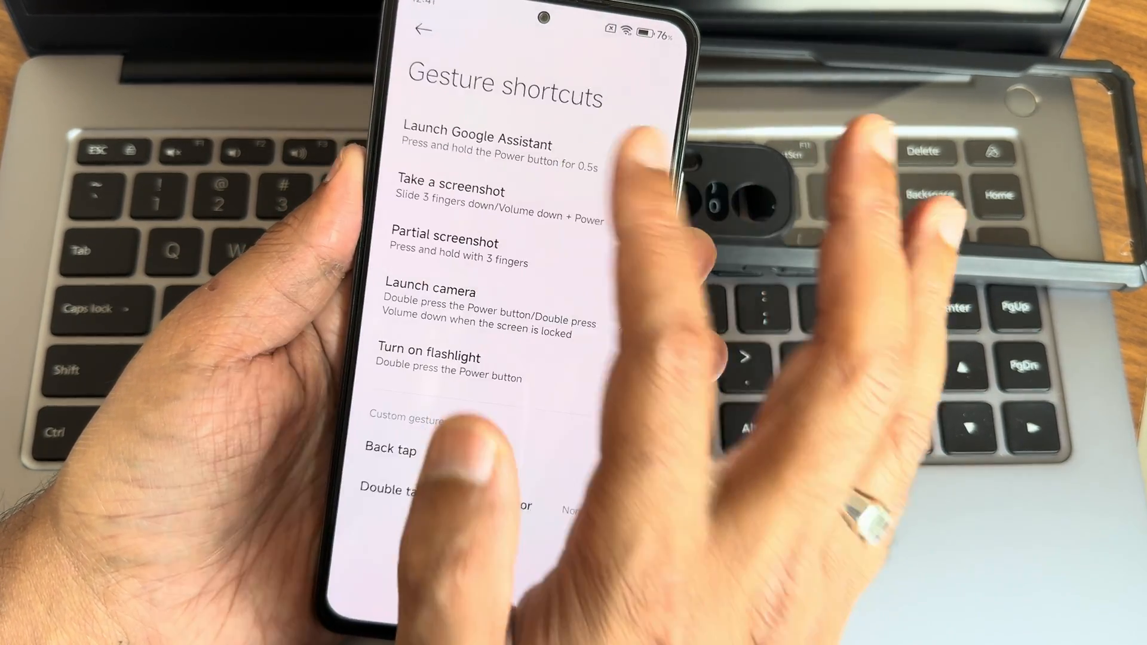
click(449, 204)
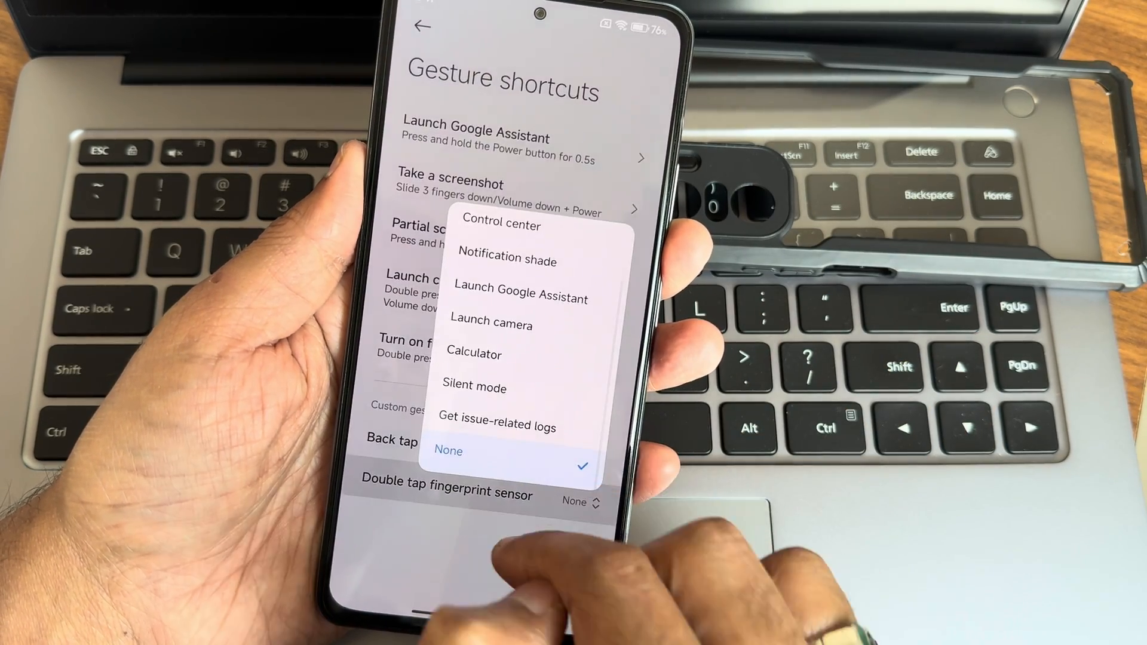
click(448, 450)
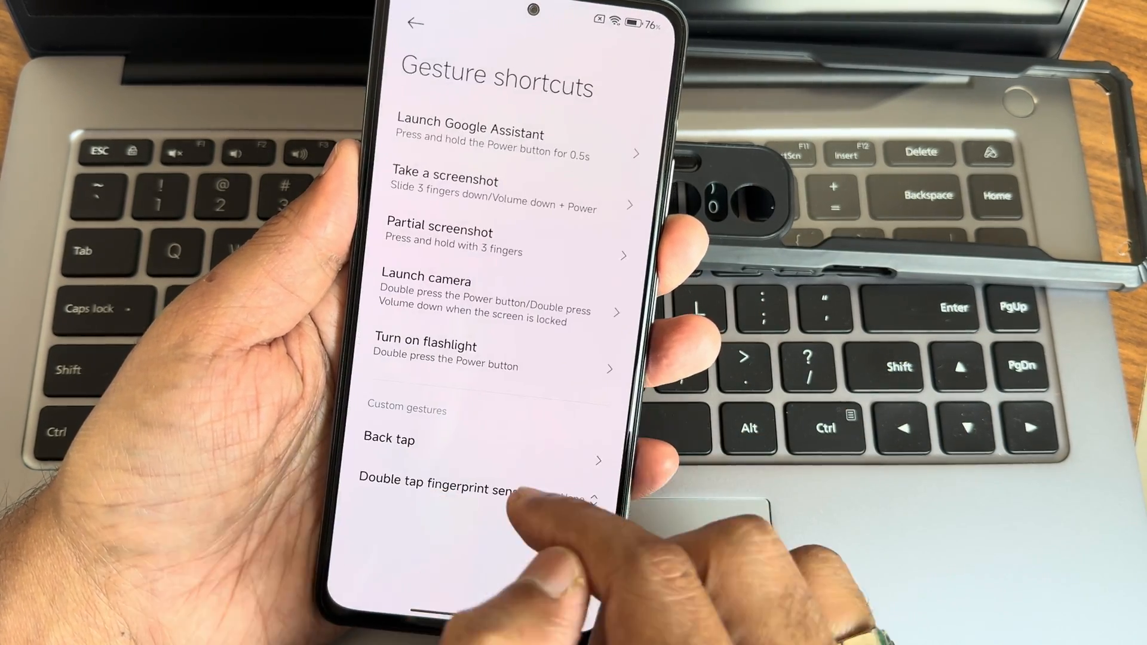
click(416, 23)
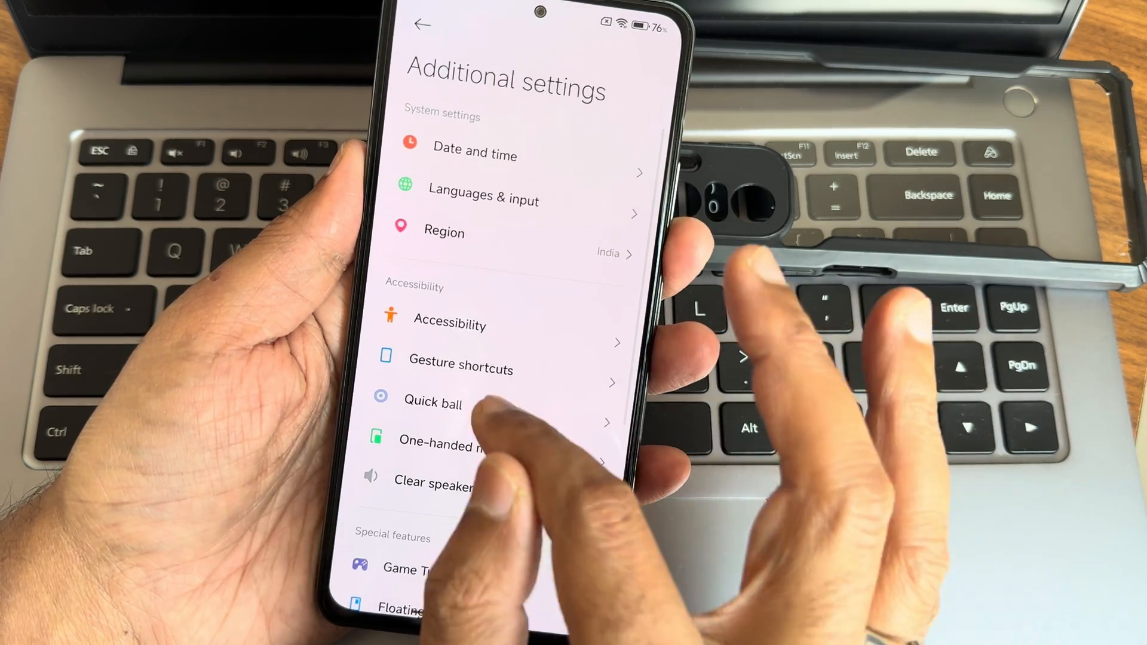
click(431, 402)
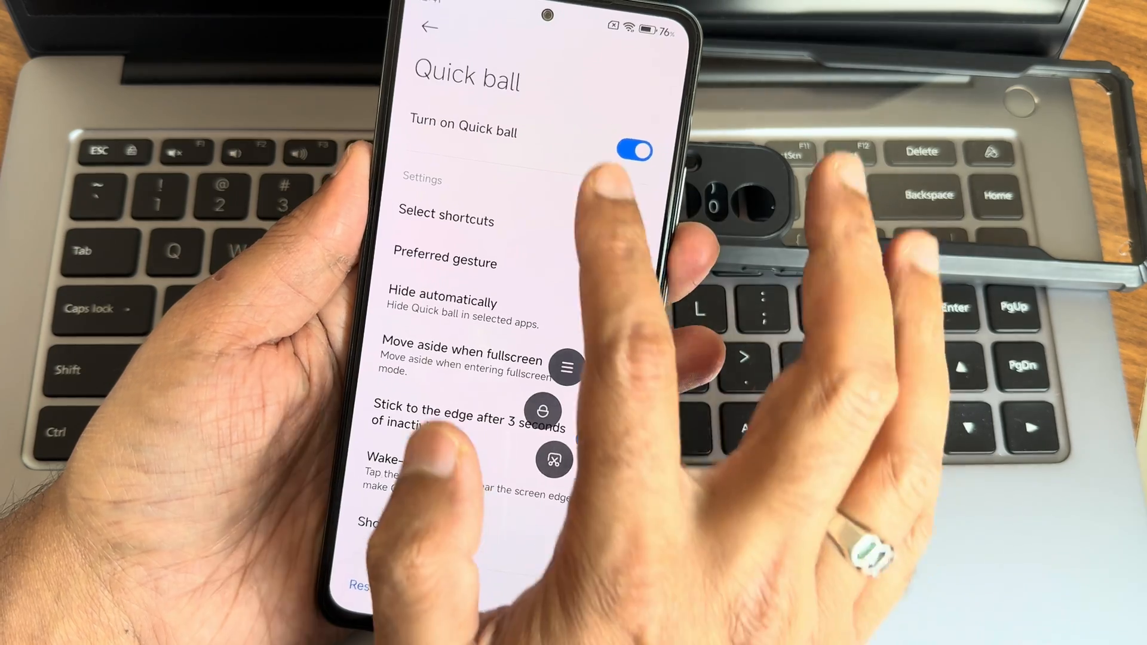
click(633, 150)
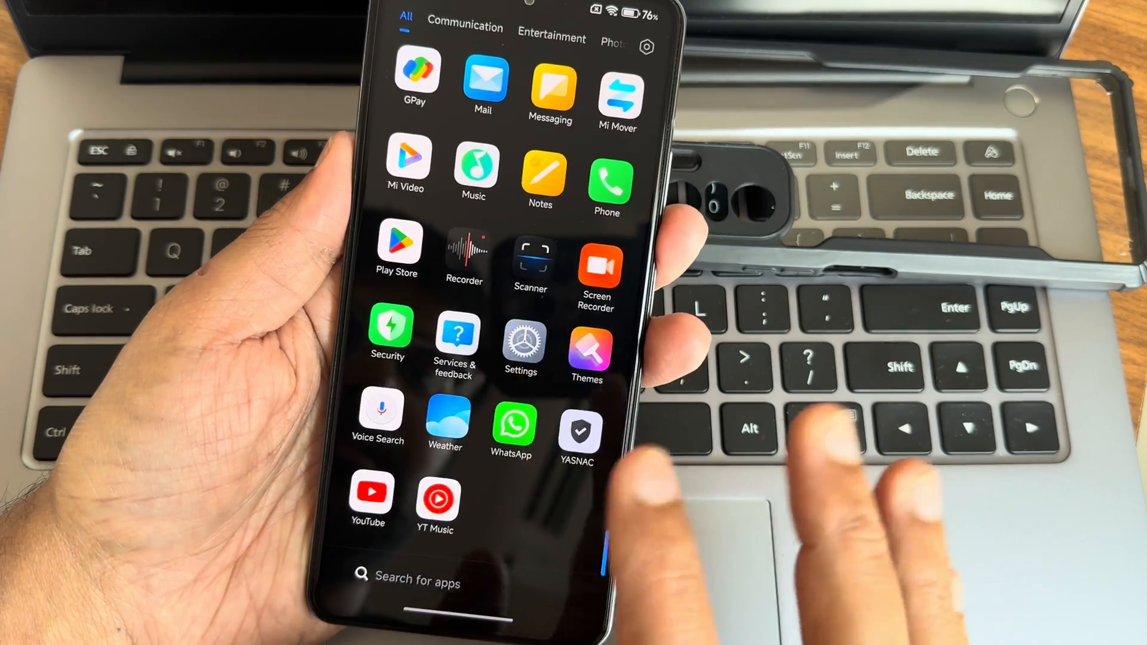
View the Floating windows and Lite mode pages, then return to the main Settings list.
click(521, 333)
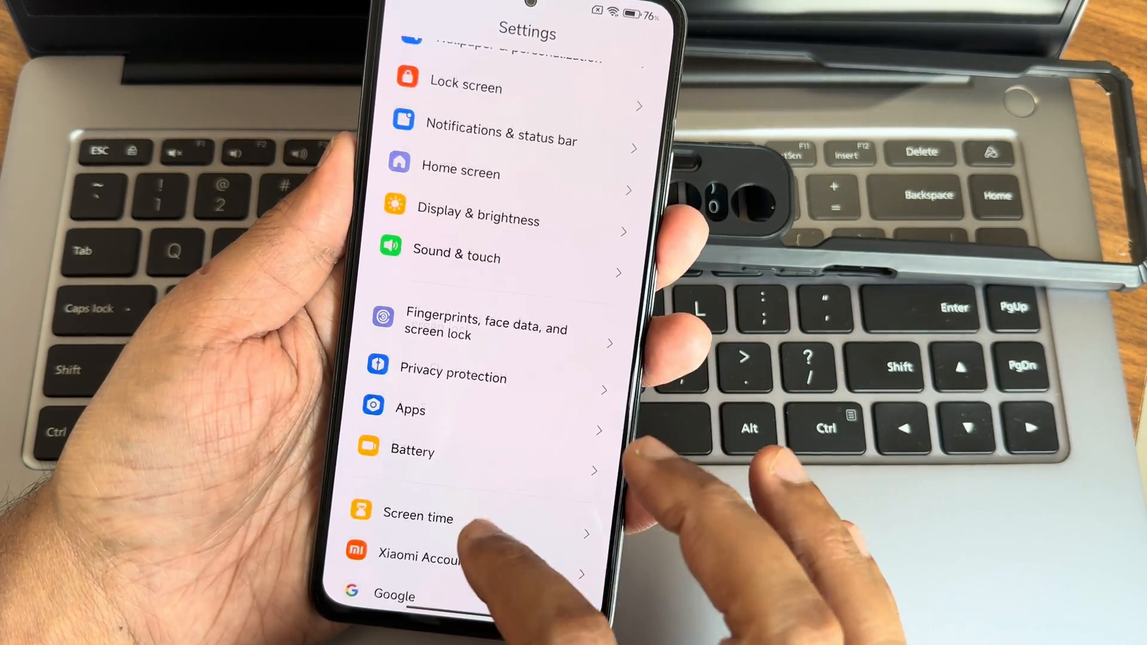
scroll(down, 3)
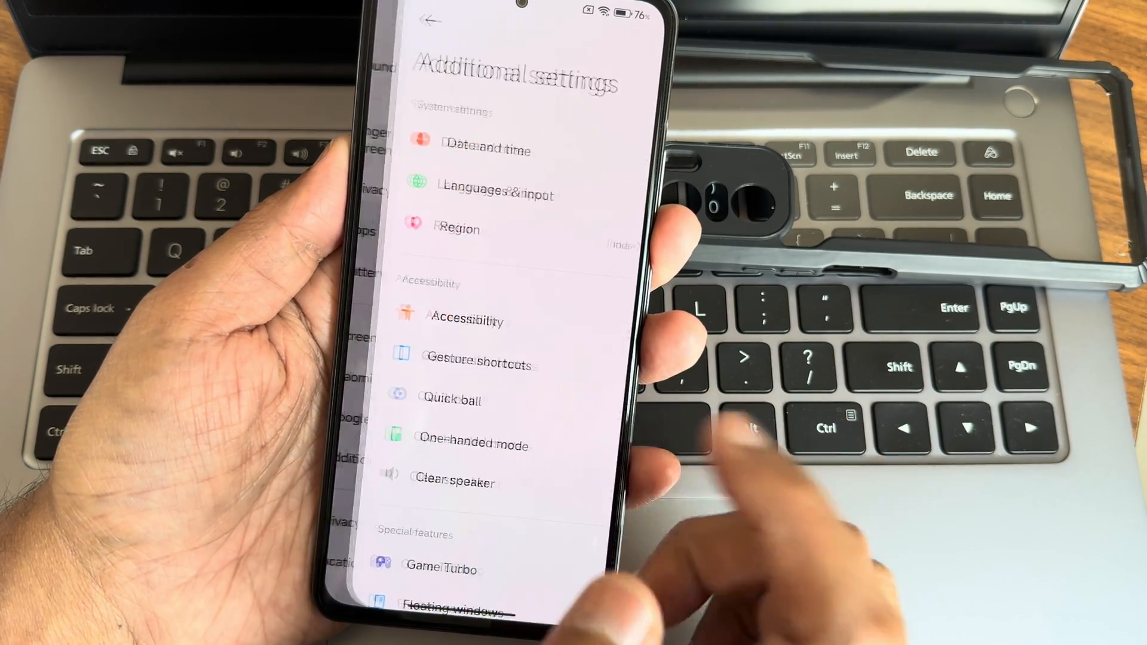
scroll(down, 3)
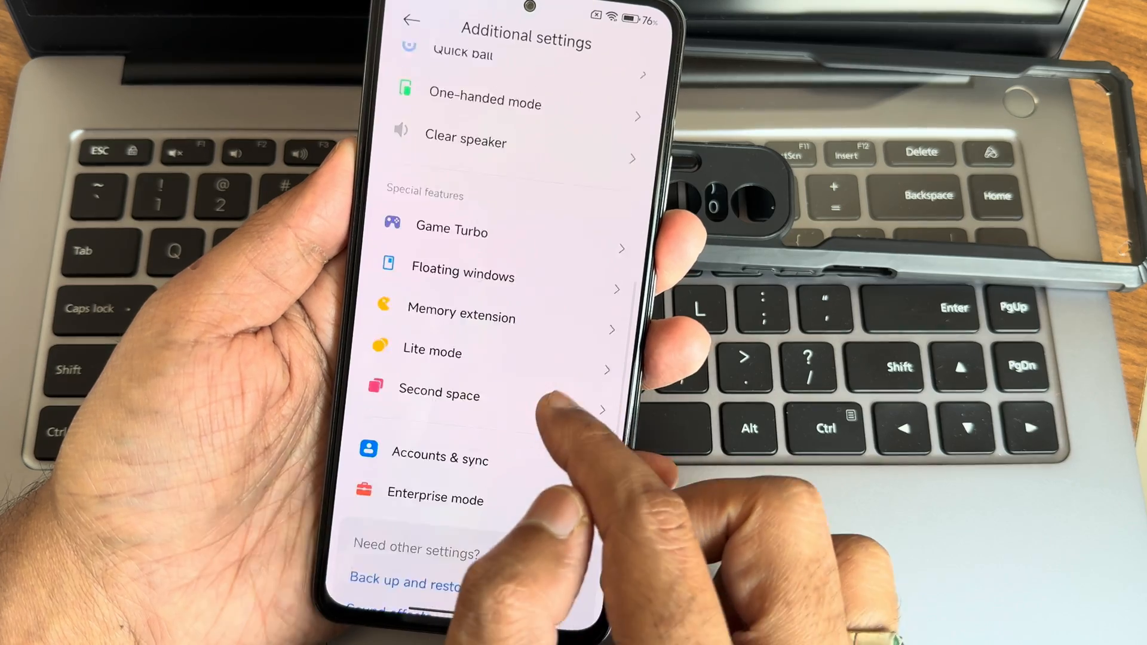
click(462, 275)
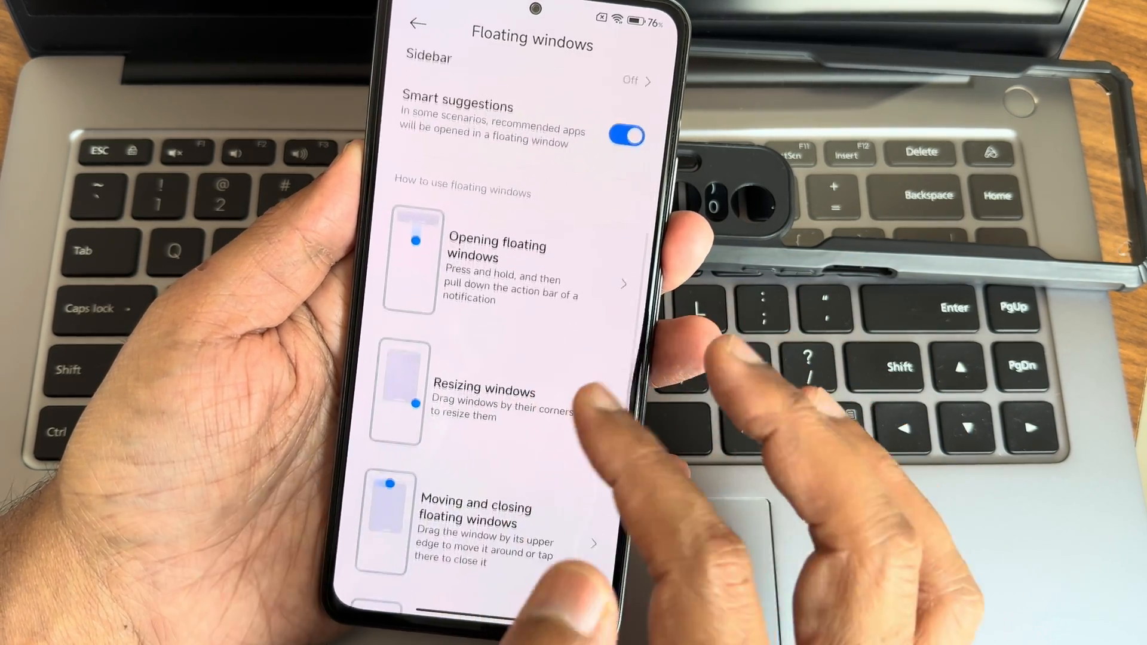
click(418, 22)
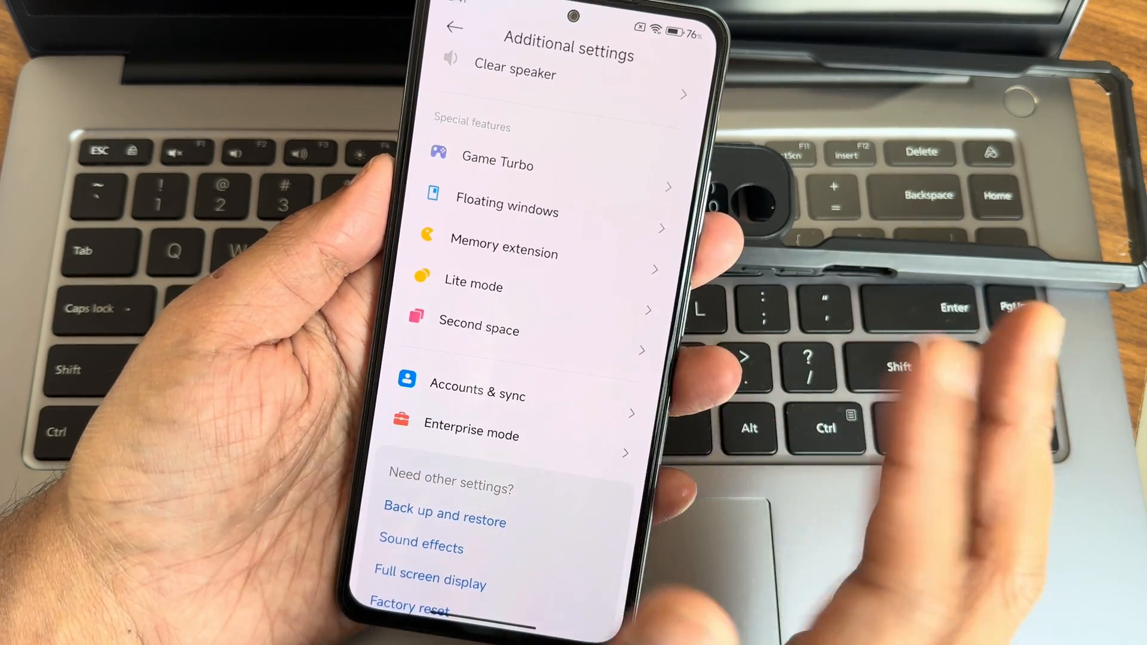
click(474, 284)
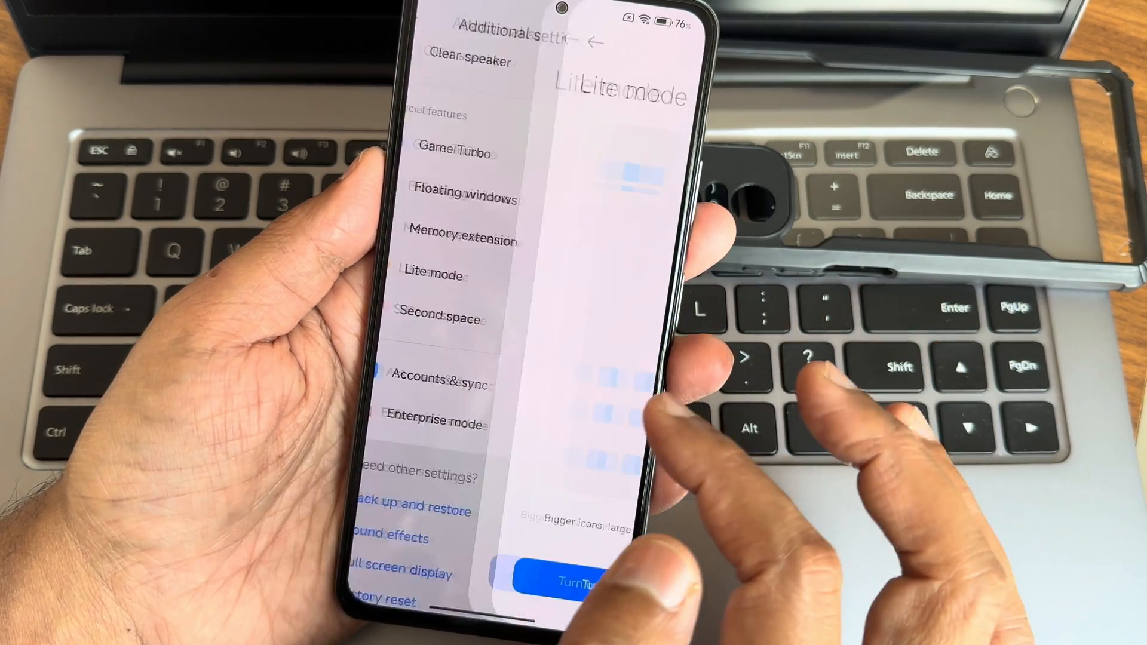
click(441, 318)
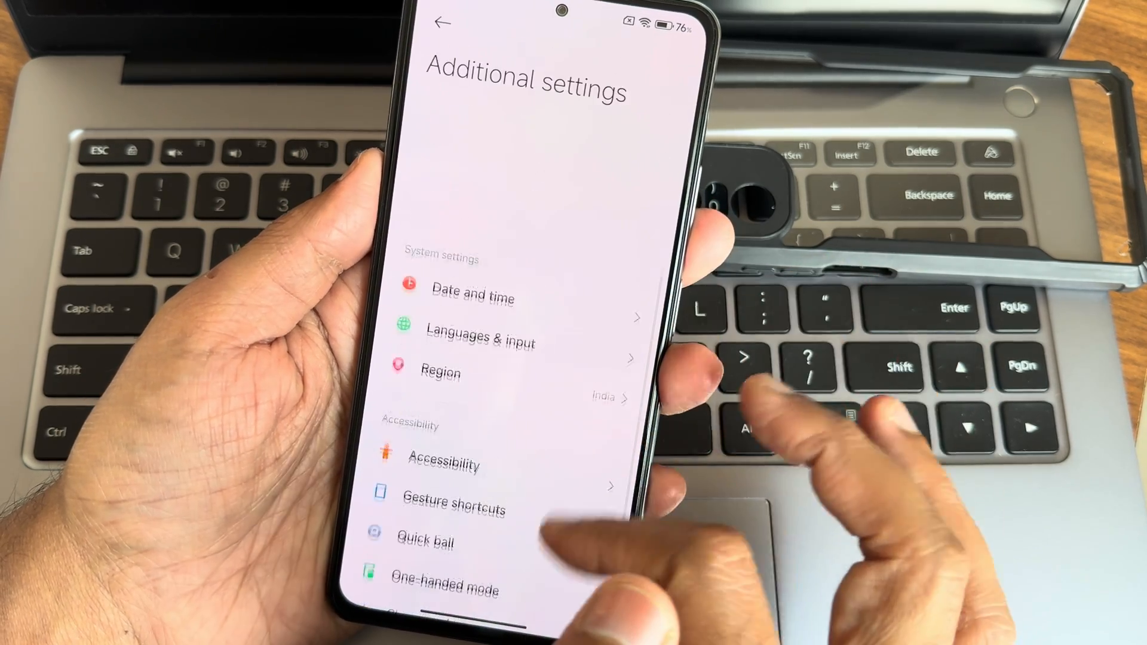
click(443, 24)
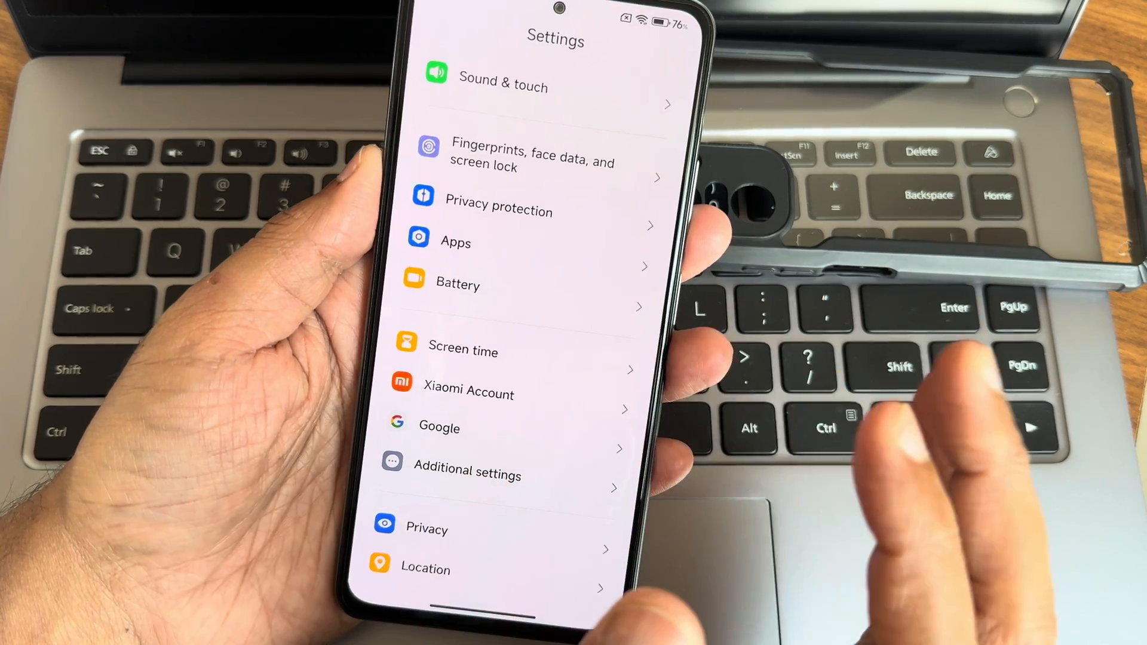
click(459, 284)
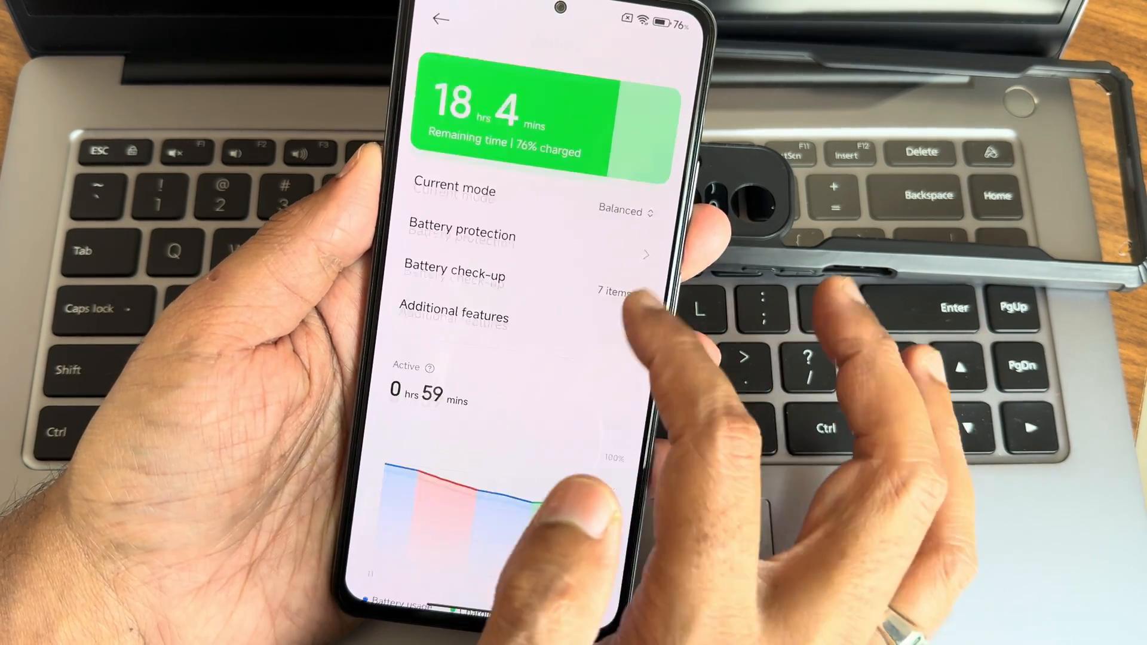
scroll(down, 3)
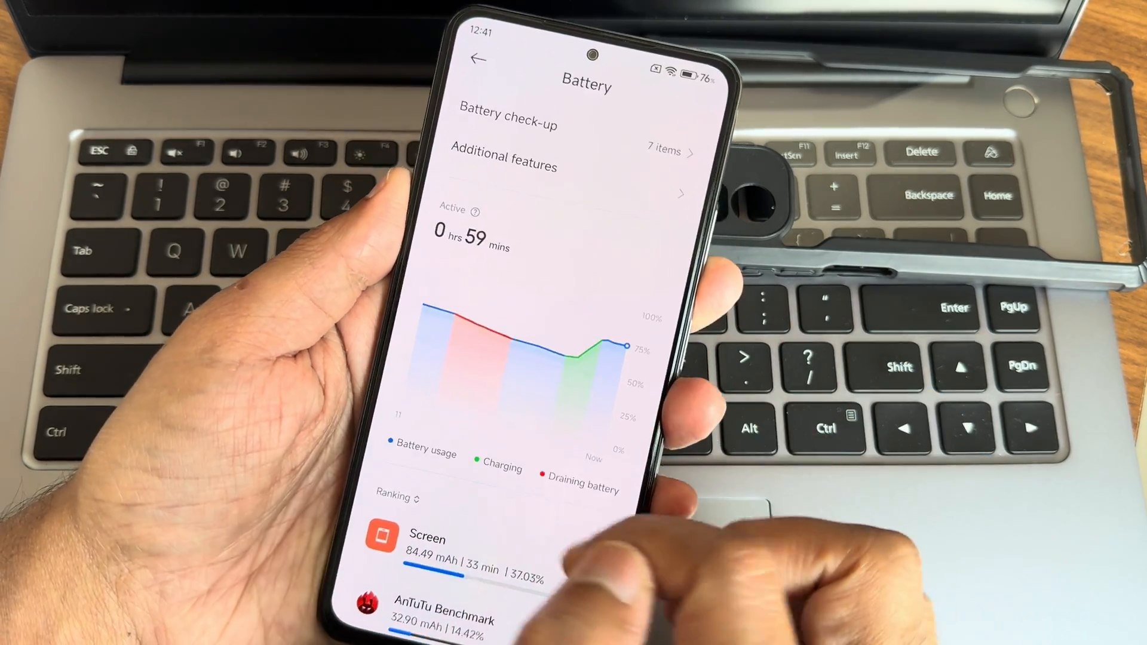
scroll(down, 3)
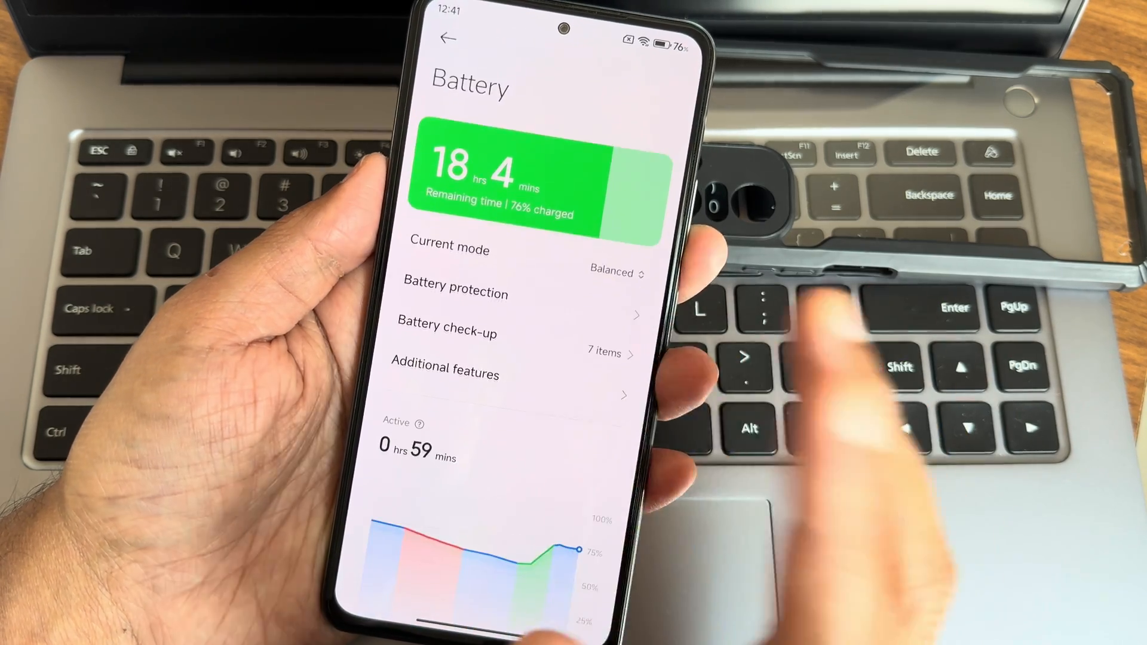
click(617, 272)
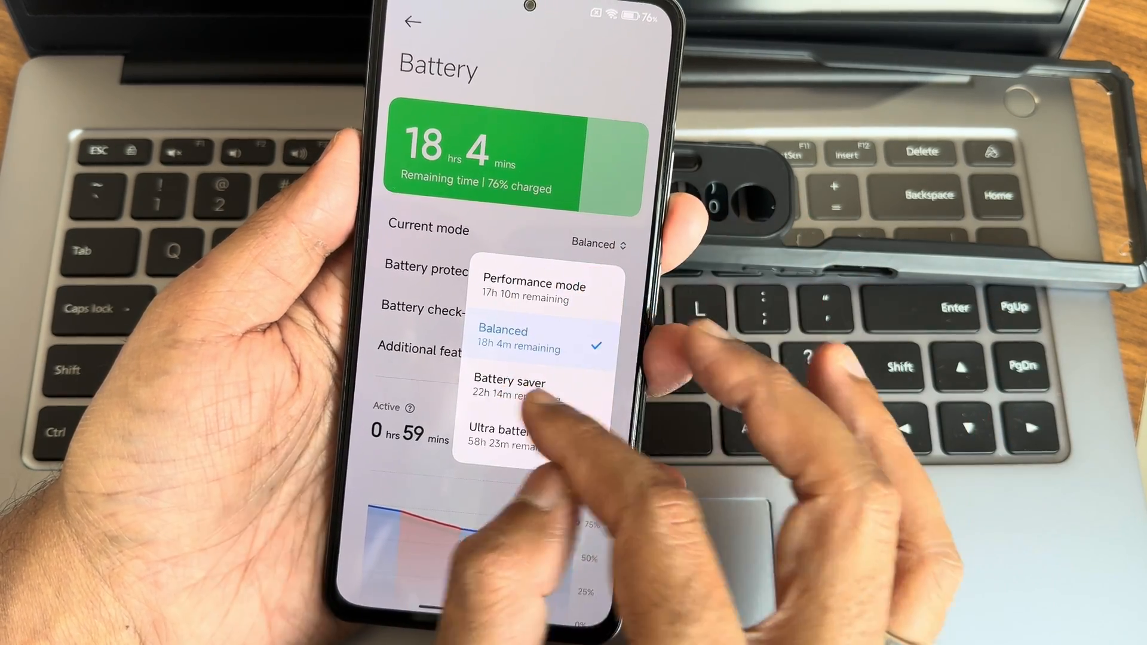
click(412, 22)
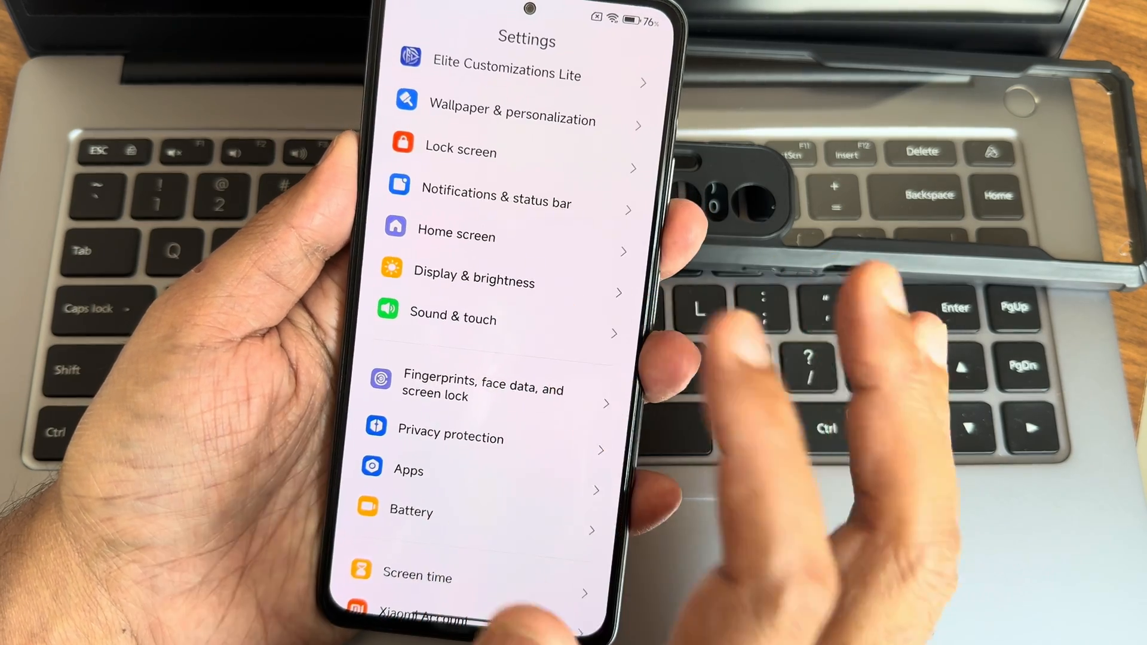
View Sound & touch and its Sound effects page, then exit back out of Settings.
click(451, 319)
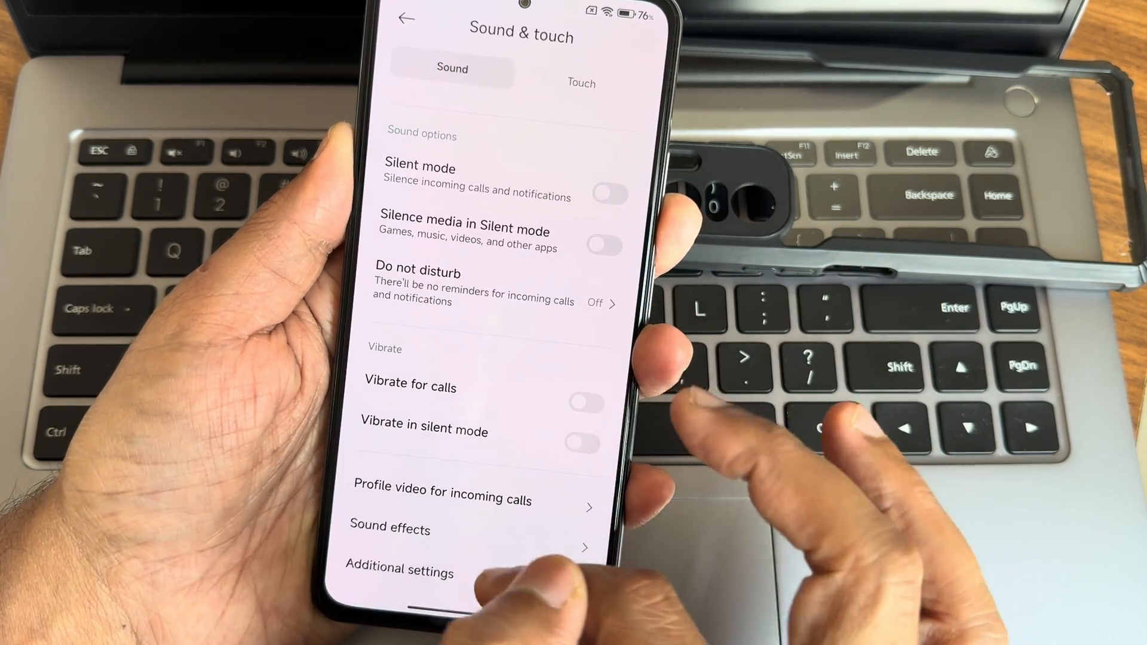
click(389, 530)
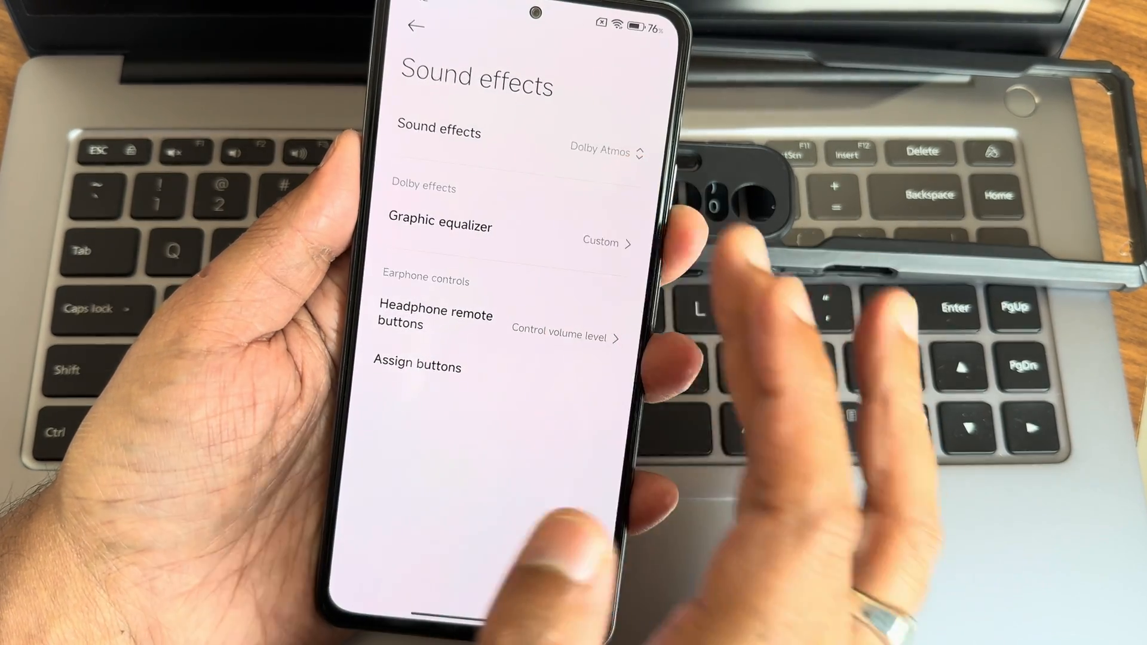
click(417, 27)
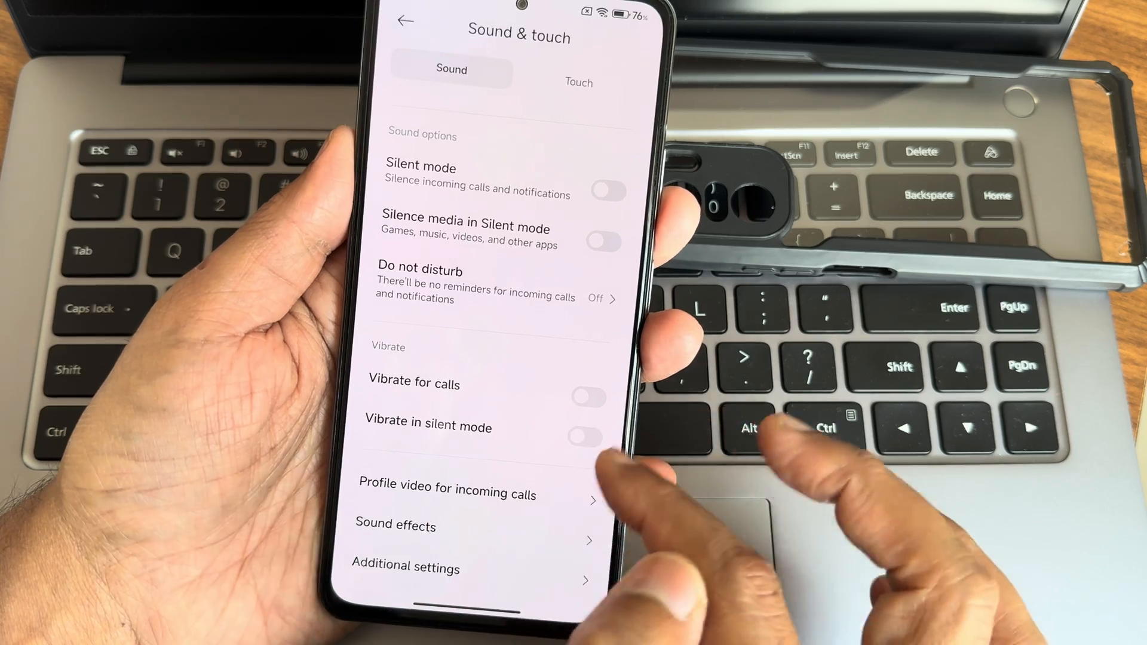
click(405, 20)
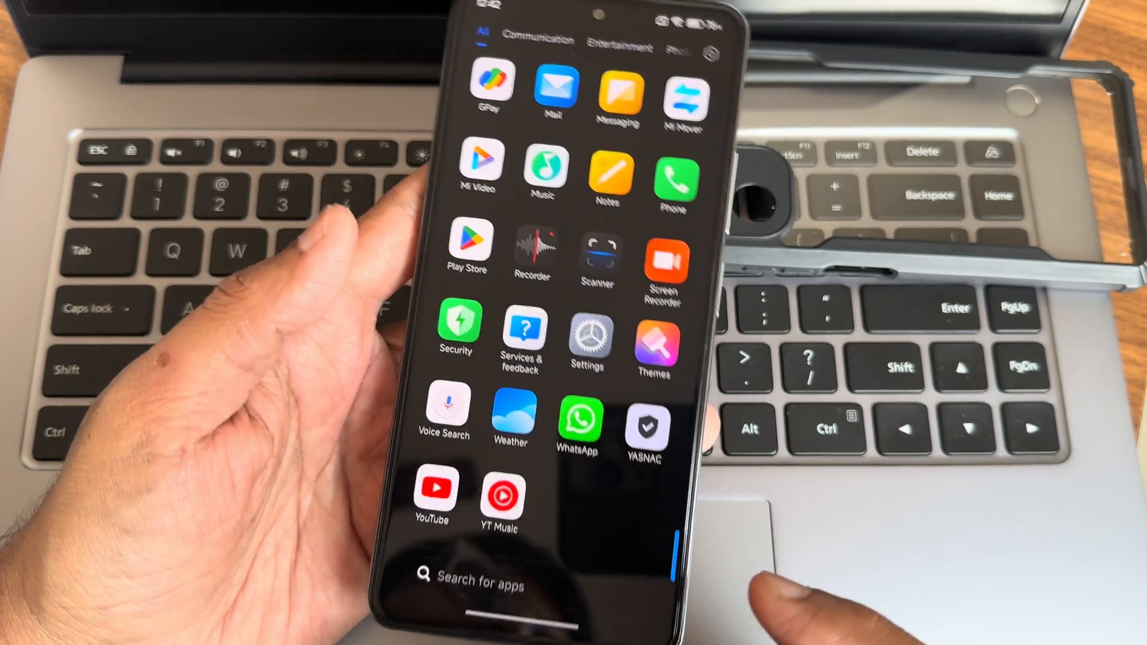
Browse Display & brightness, including the AI image engine pages.
click(588, 342)
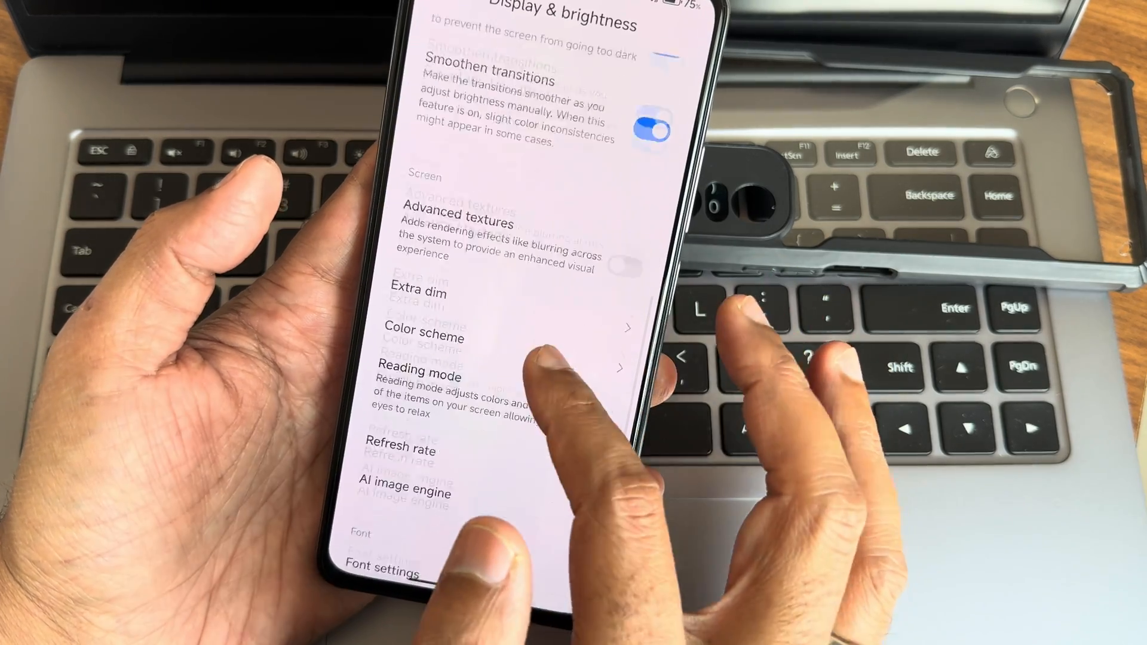
scroll(down, 3)
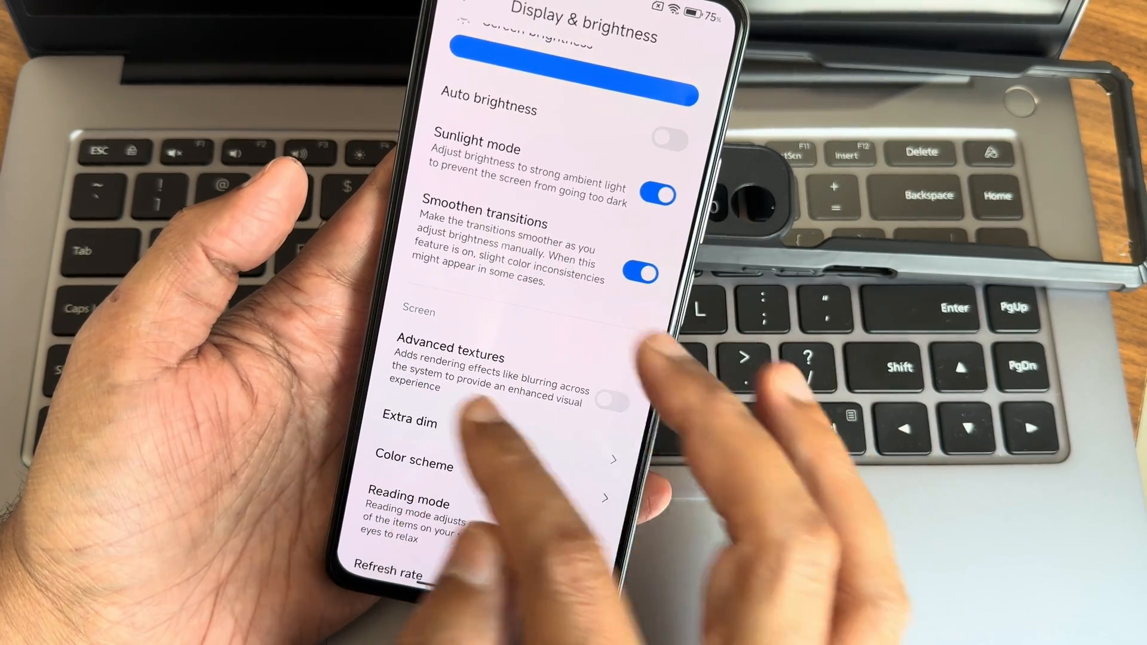
click(608, 398)
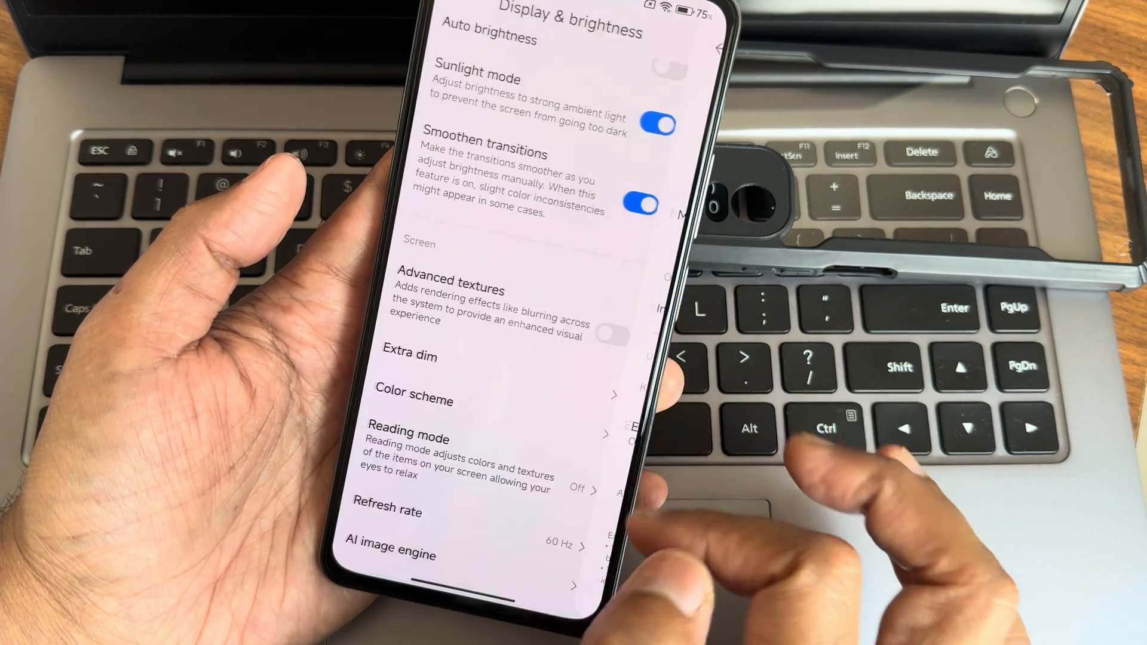
click(415, 399)
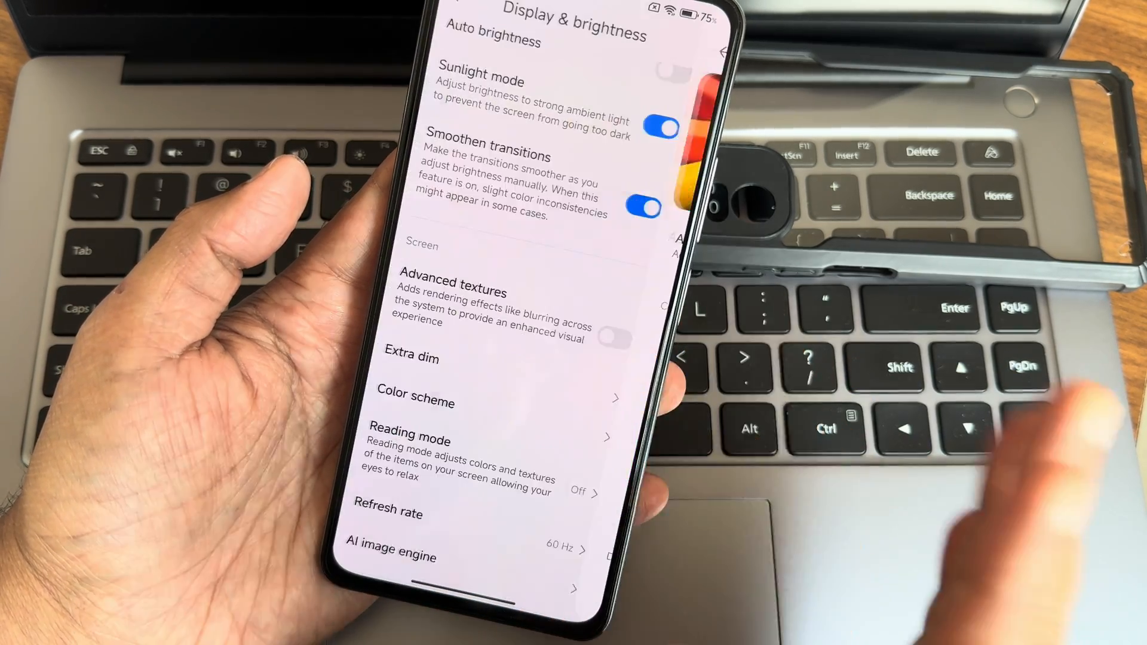
click(409, 440)
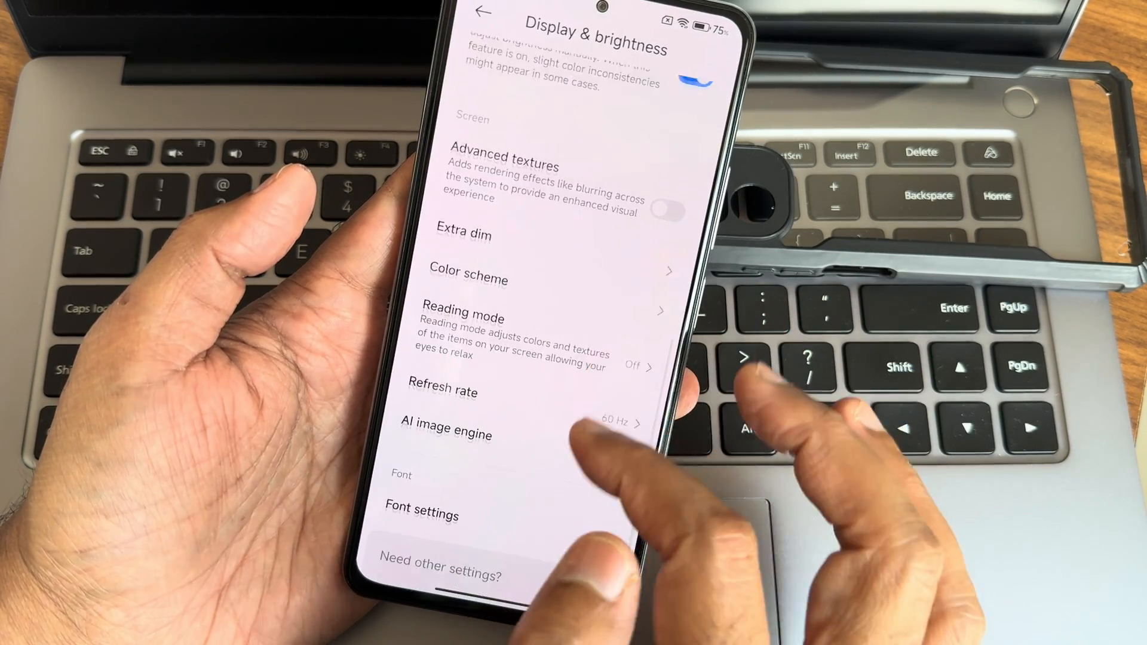
Set the refresh rate to Maximum 120 Hz and return to the main Settings list.
click(442, 392)
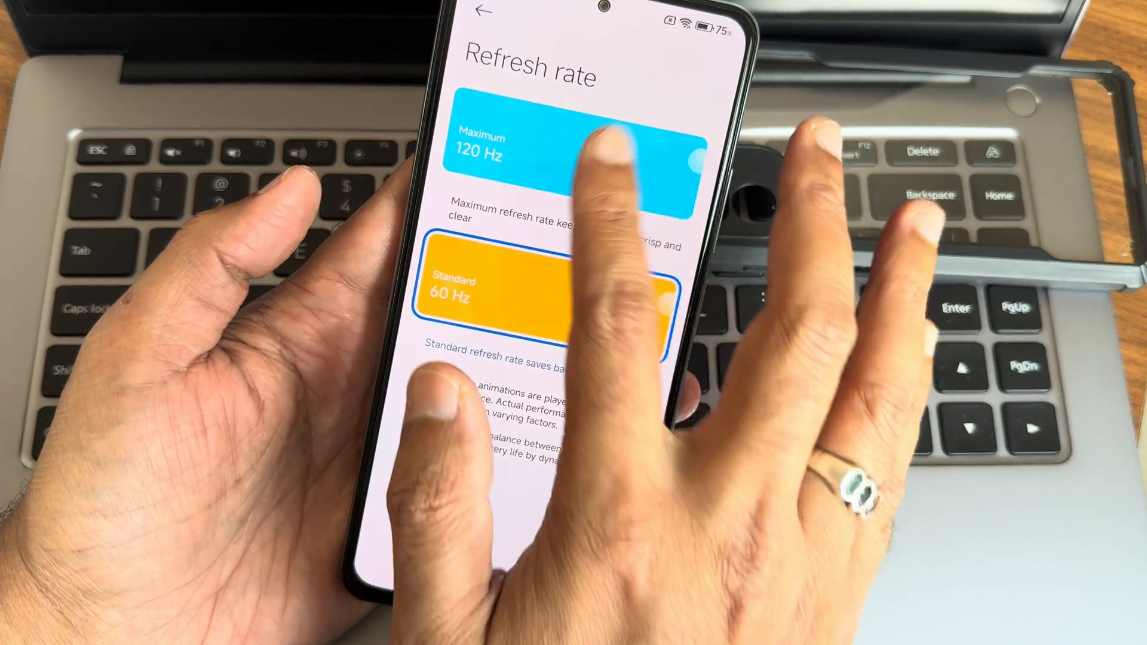
click(501, 13)
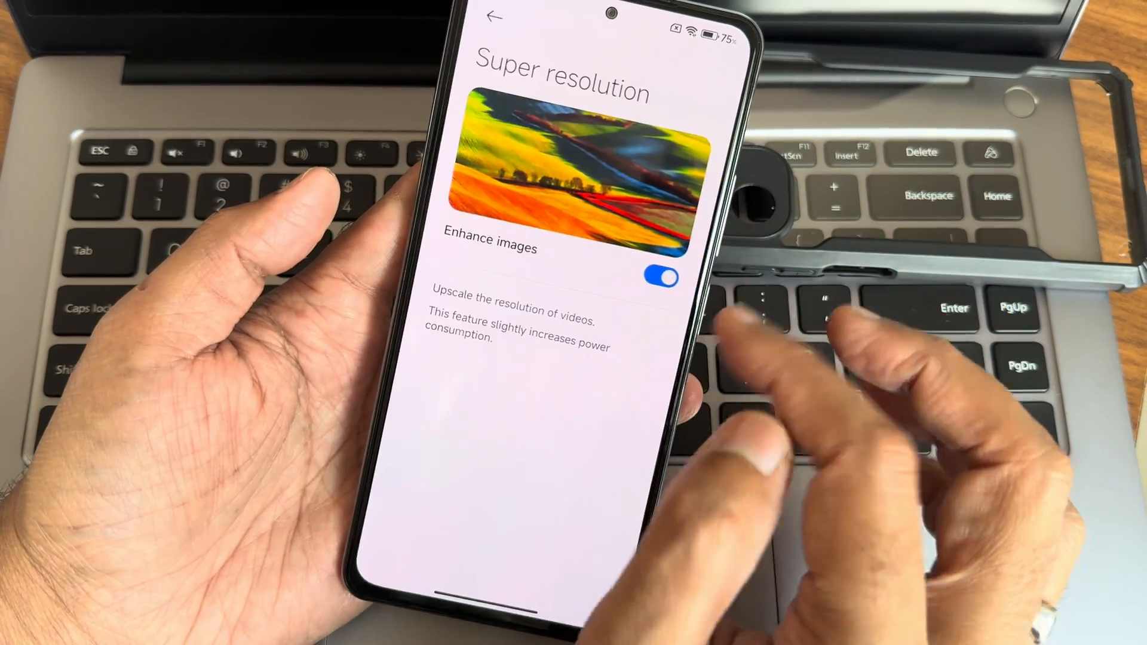
click(497, 16)
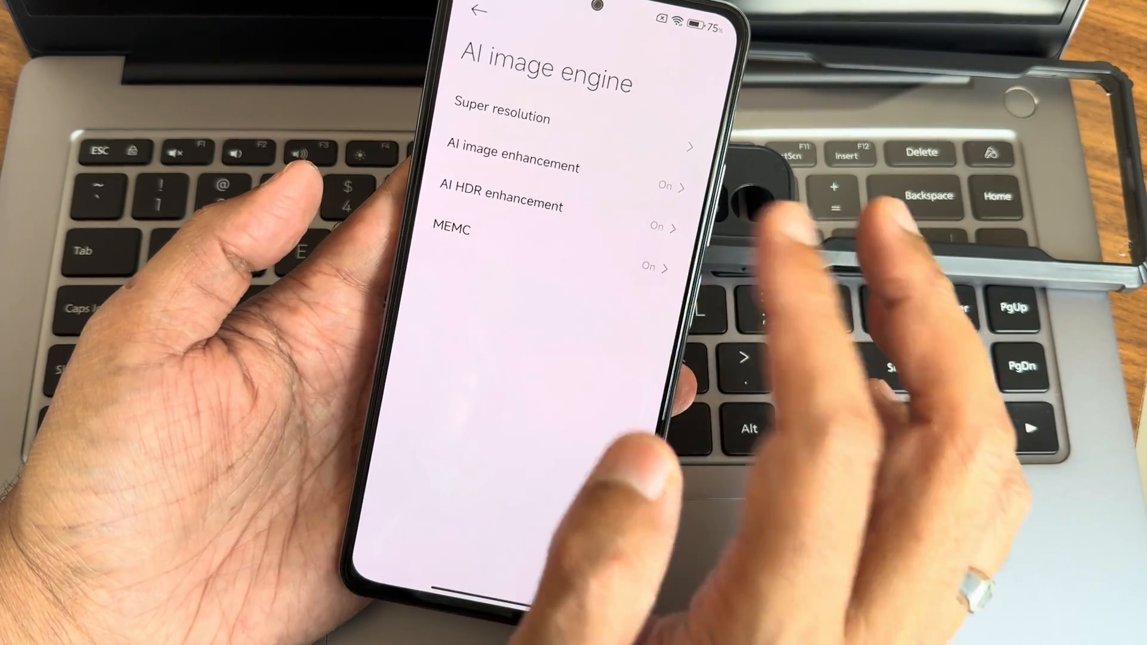
click(482, 12)
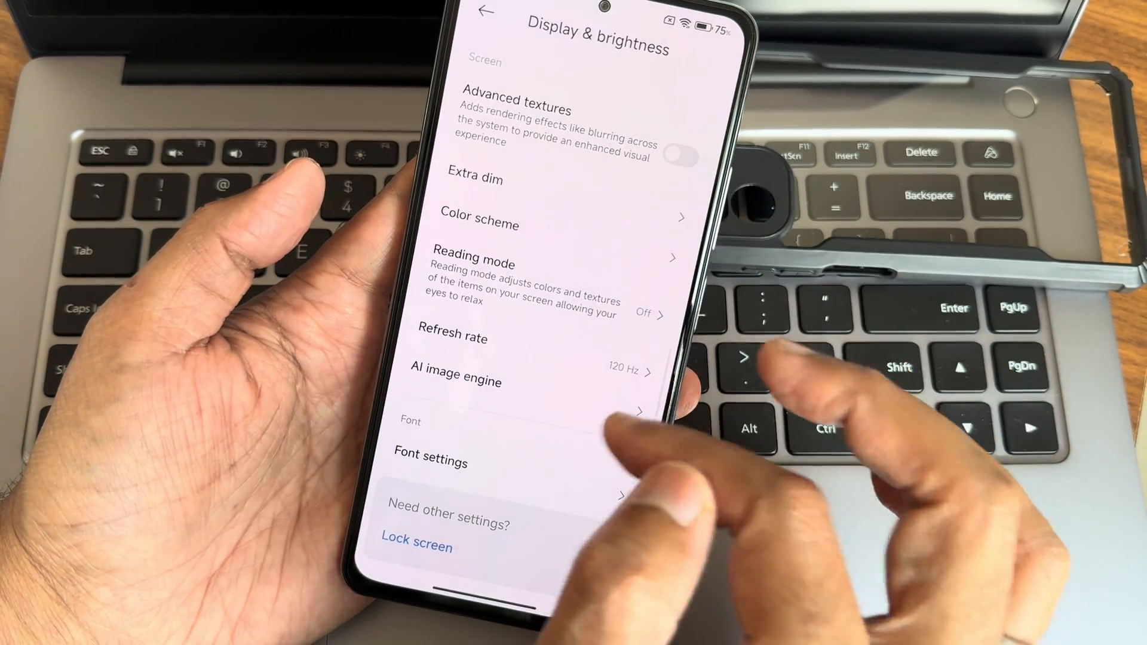
click(484, 10)
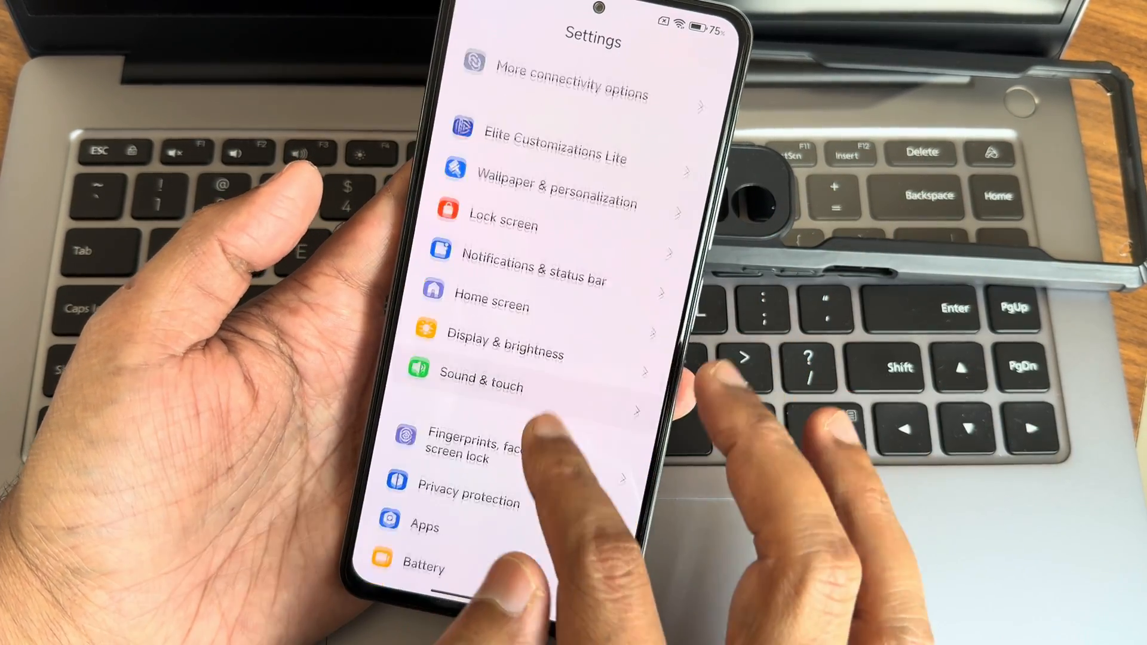
Browse Home screen settings: Hide app icons and the Recents layout with iOS Style options.
click(491, 305)
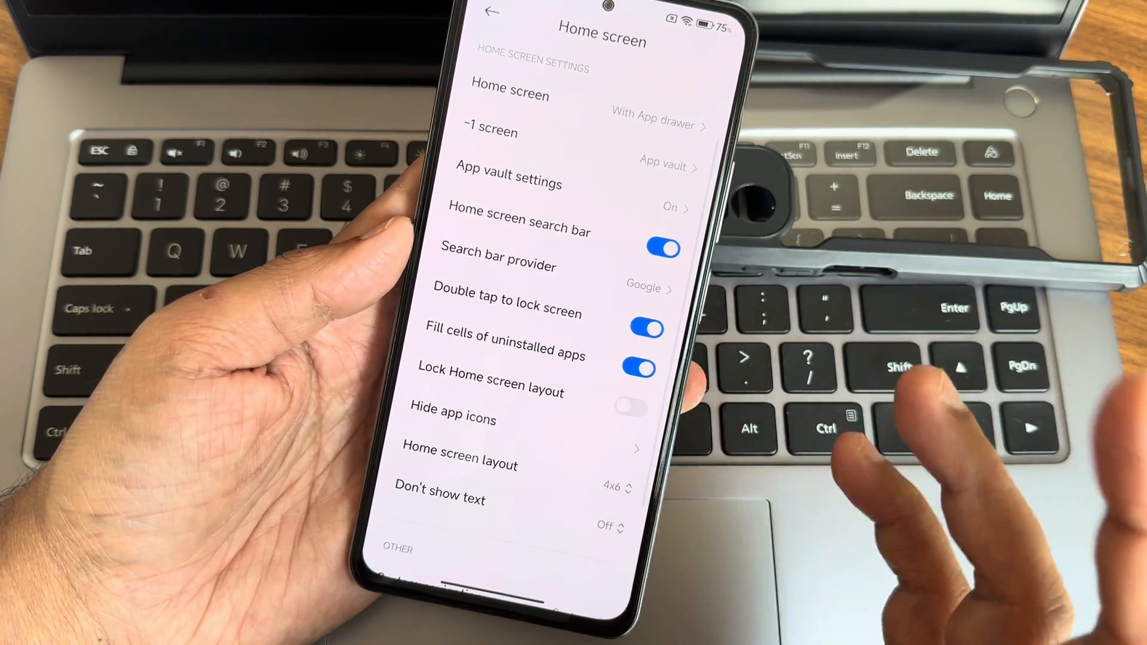
click(453, 418)
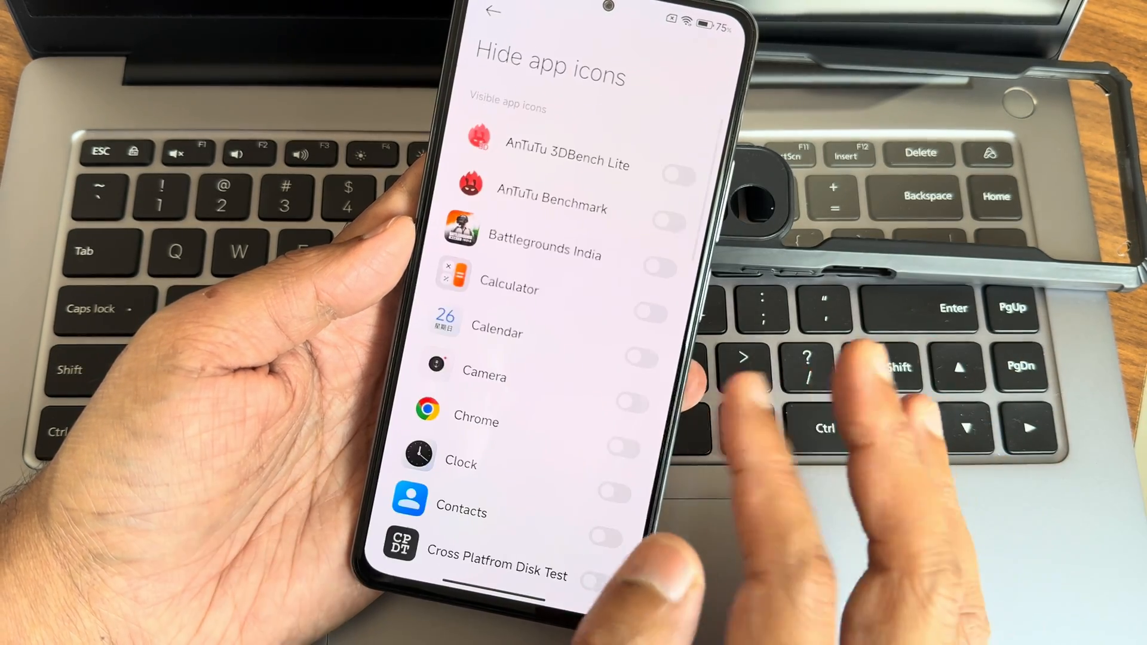
click(493, 11)
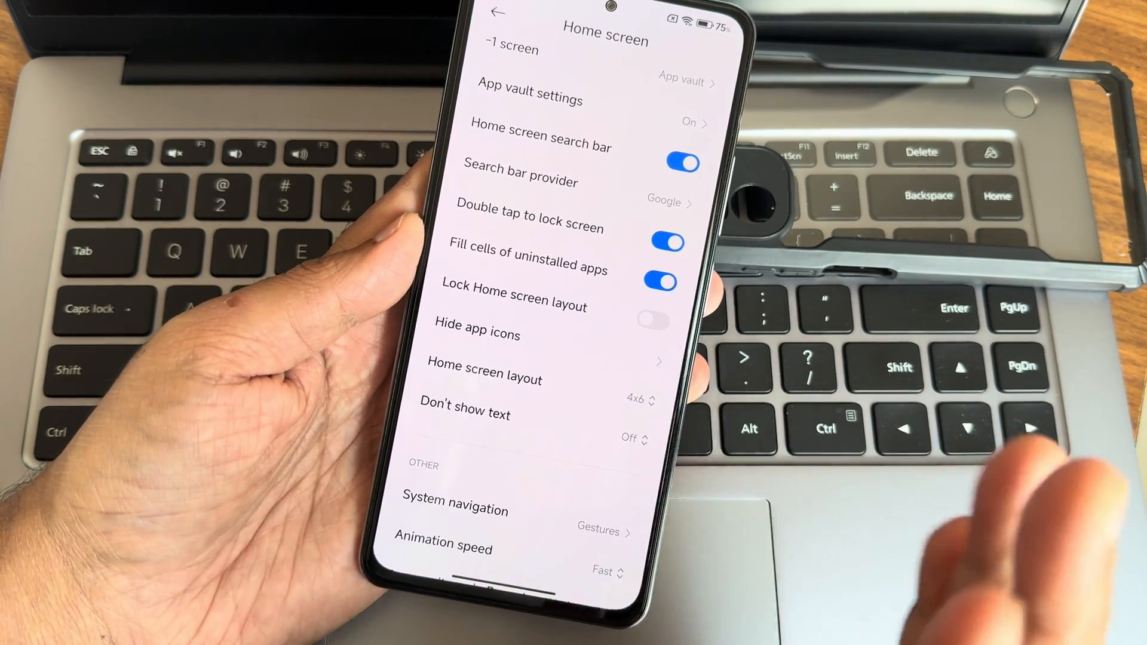
click(454, 510)
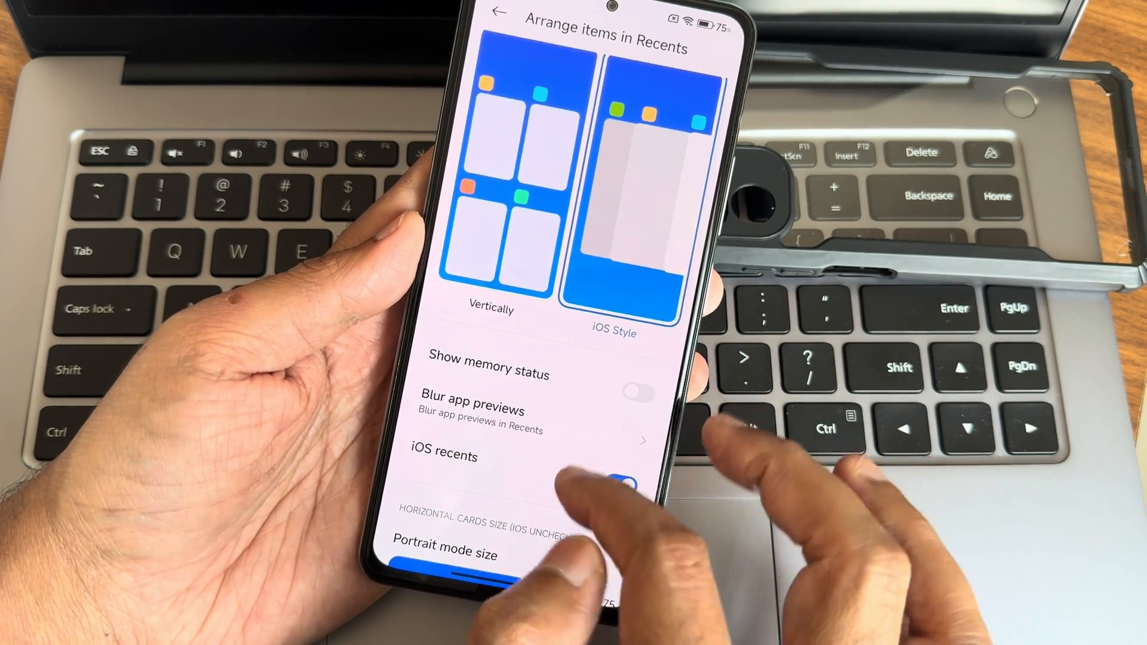
scroll(down, 3)
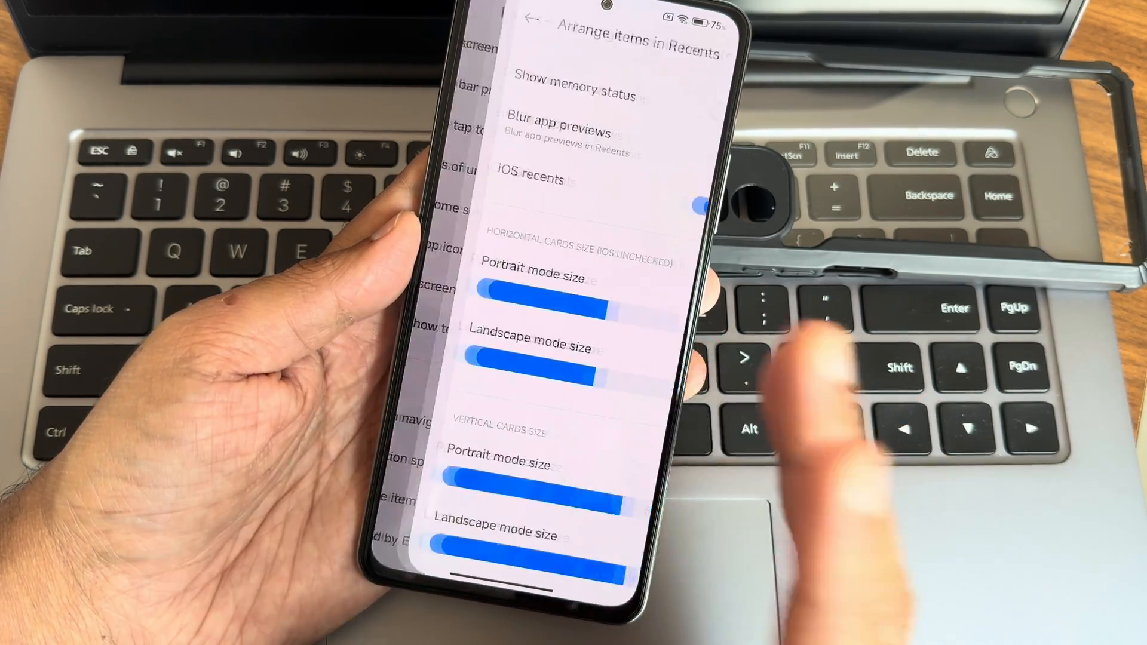
click(537, 21)
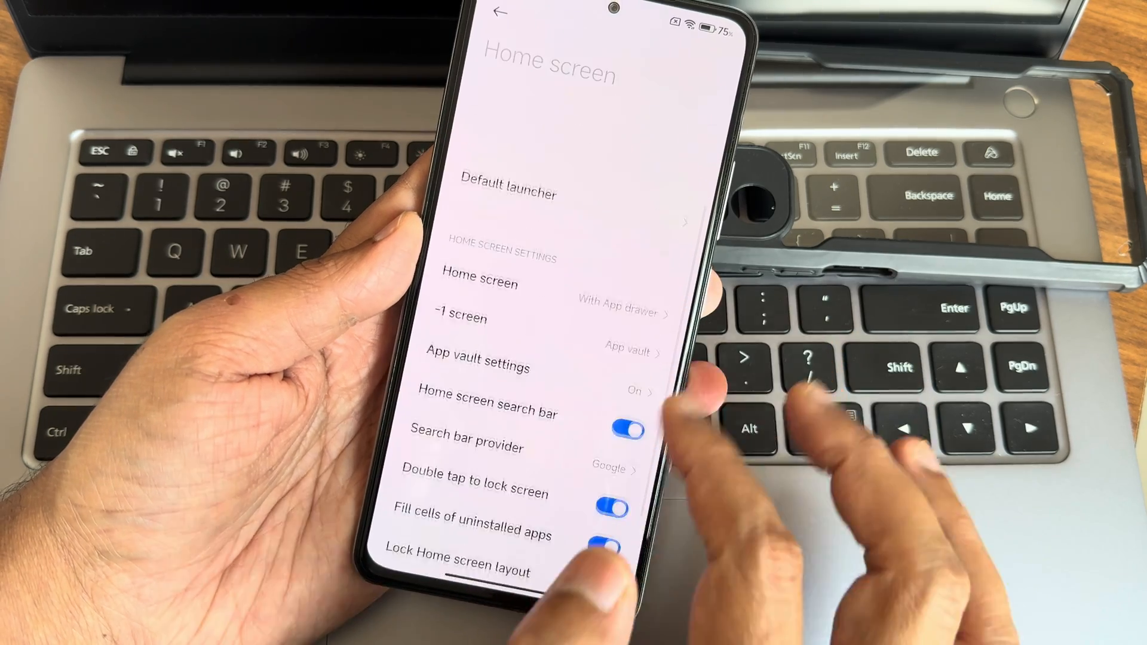
View Notifications & status bar, then enter Lock screen and its Lock style editor.
click(501, 15)
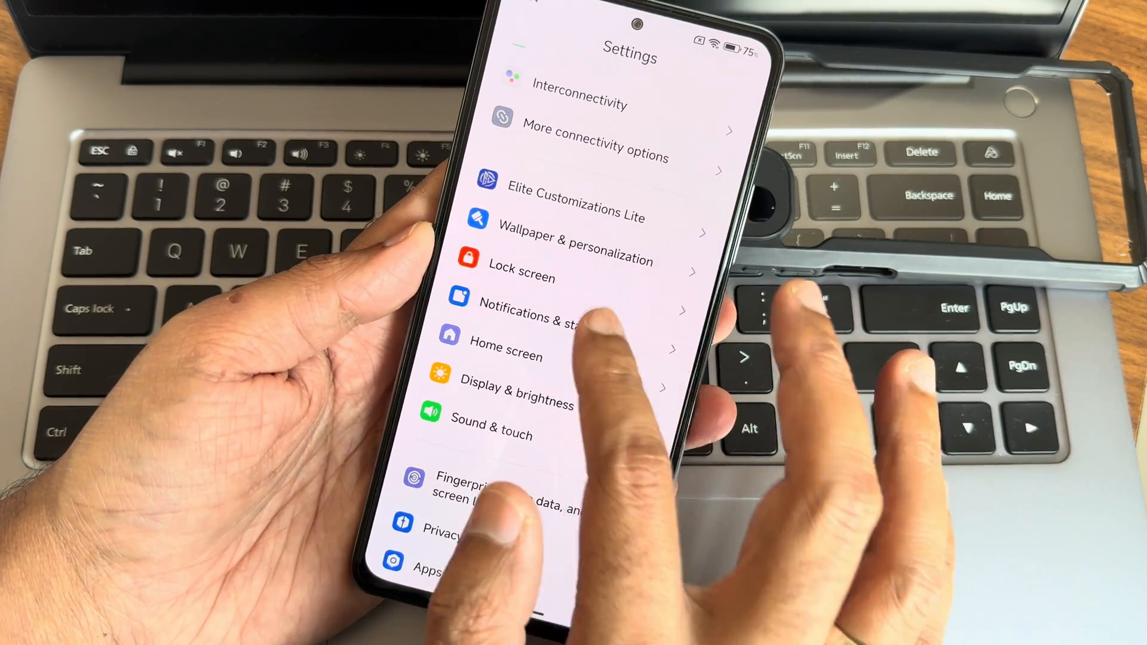
click(521, 310)
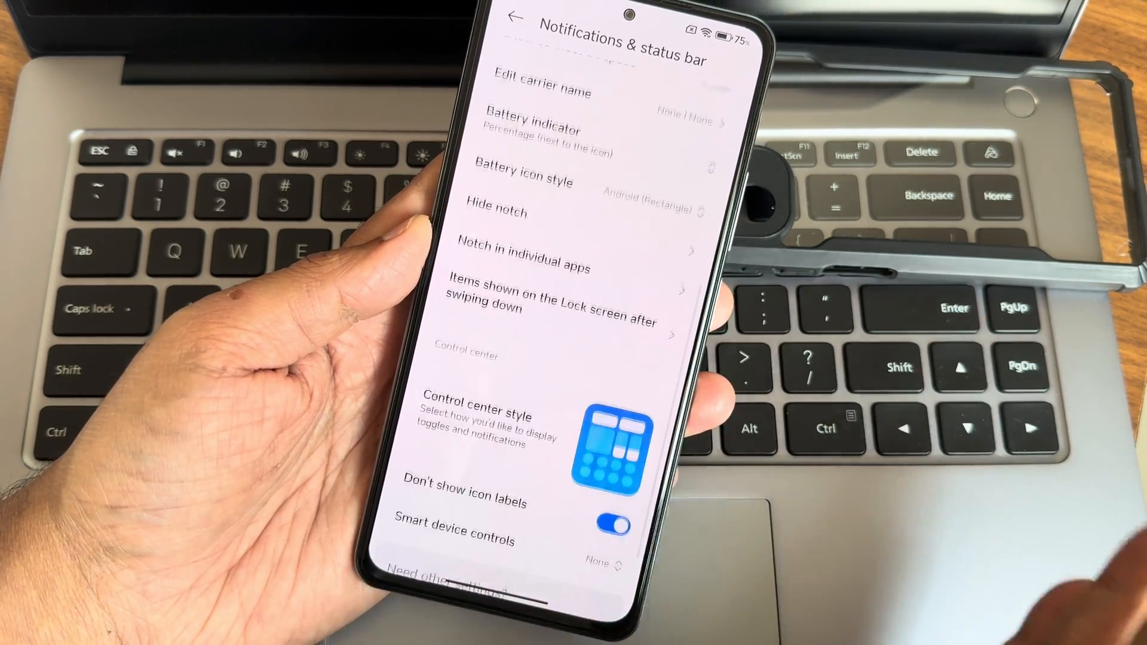
click(516, 16)
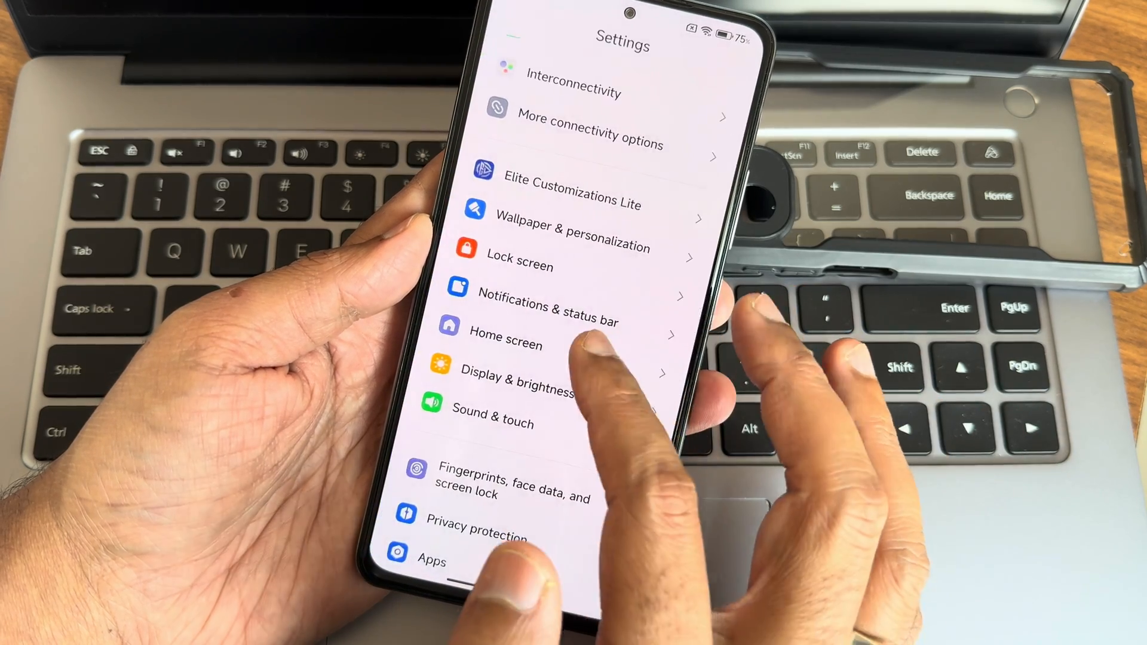
click(519, 265)
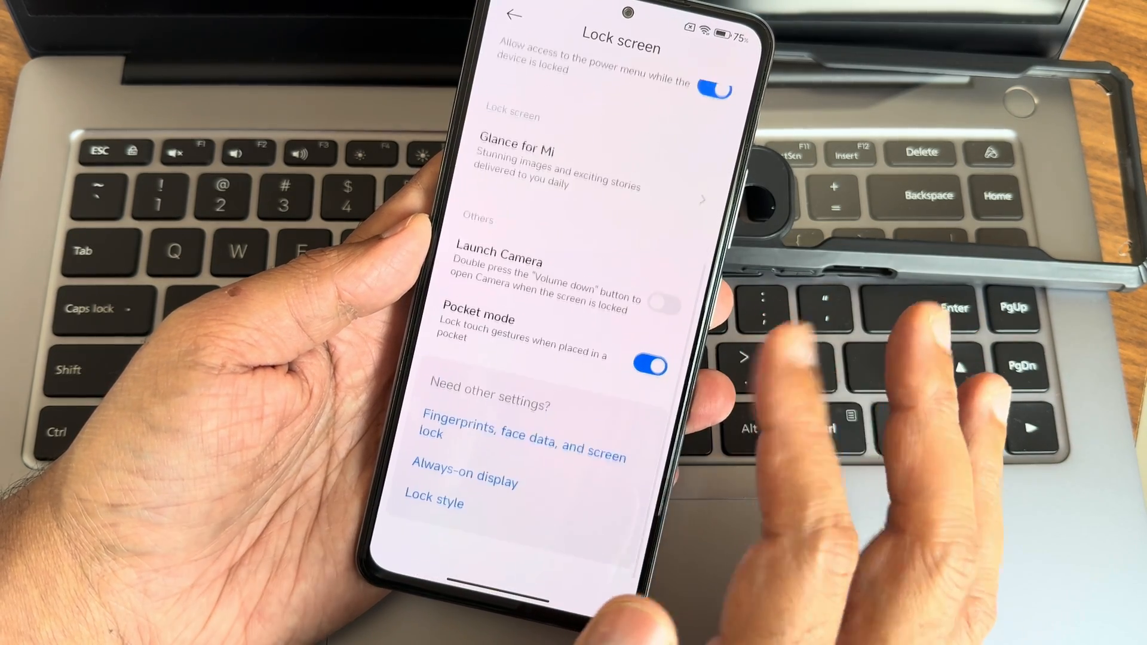
click(516, 16)
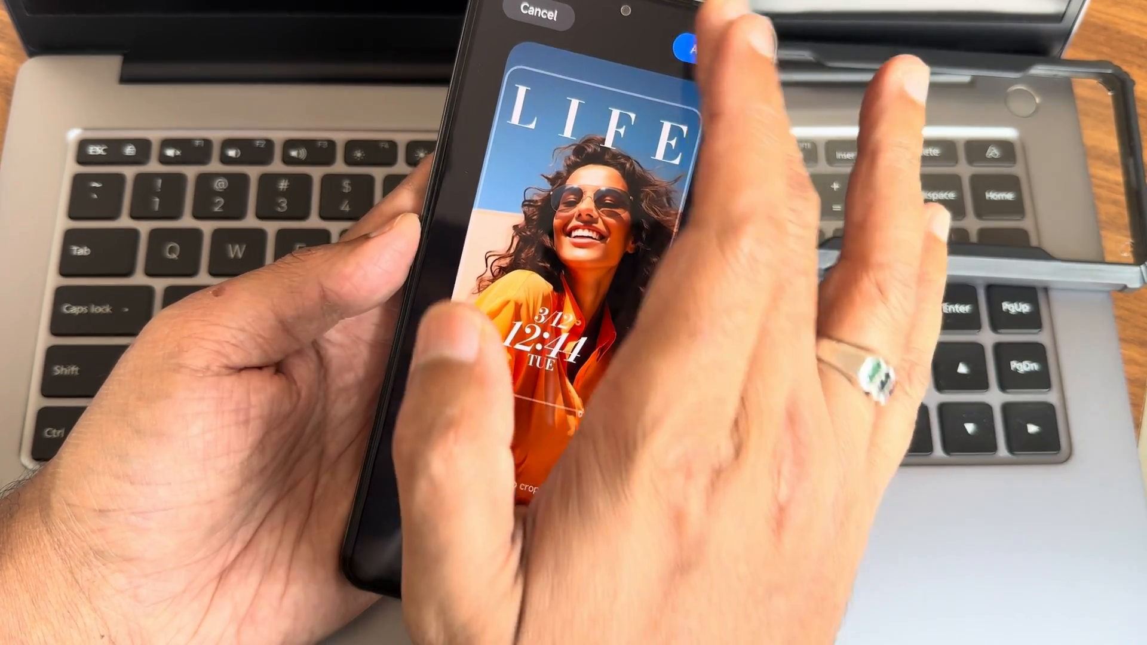
Cancel the lock style editor and browse the Always-on display themes before returning to Settings.
click(695, 48)
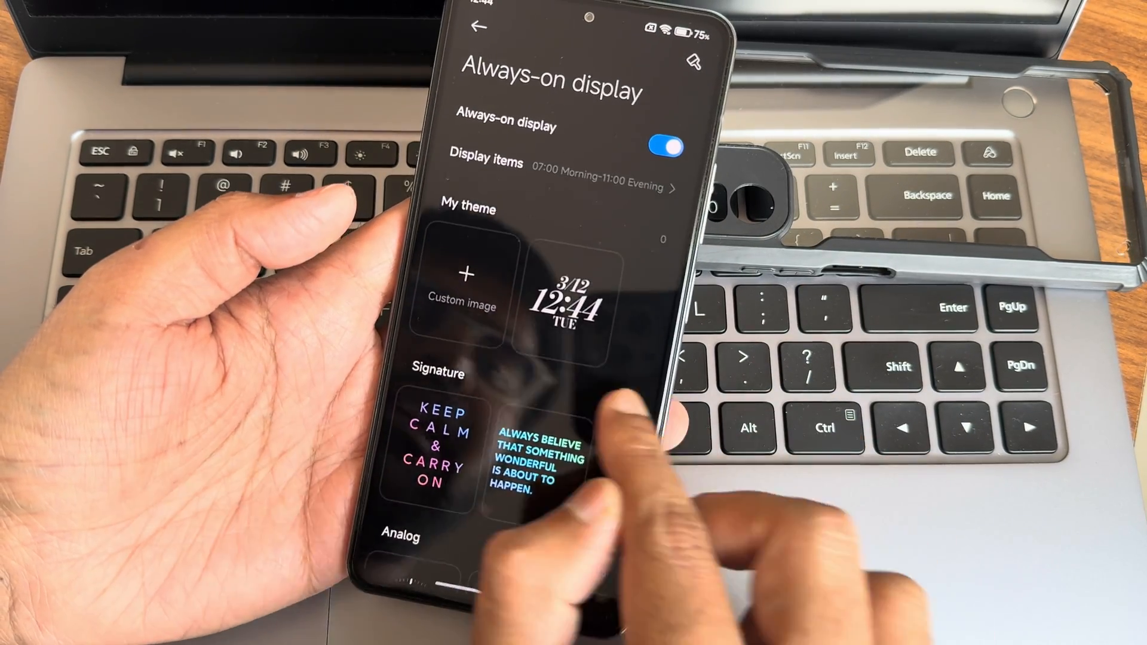
click(480, 27)
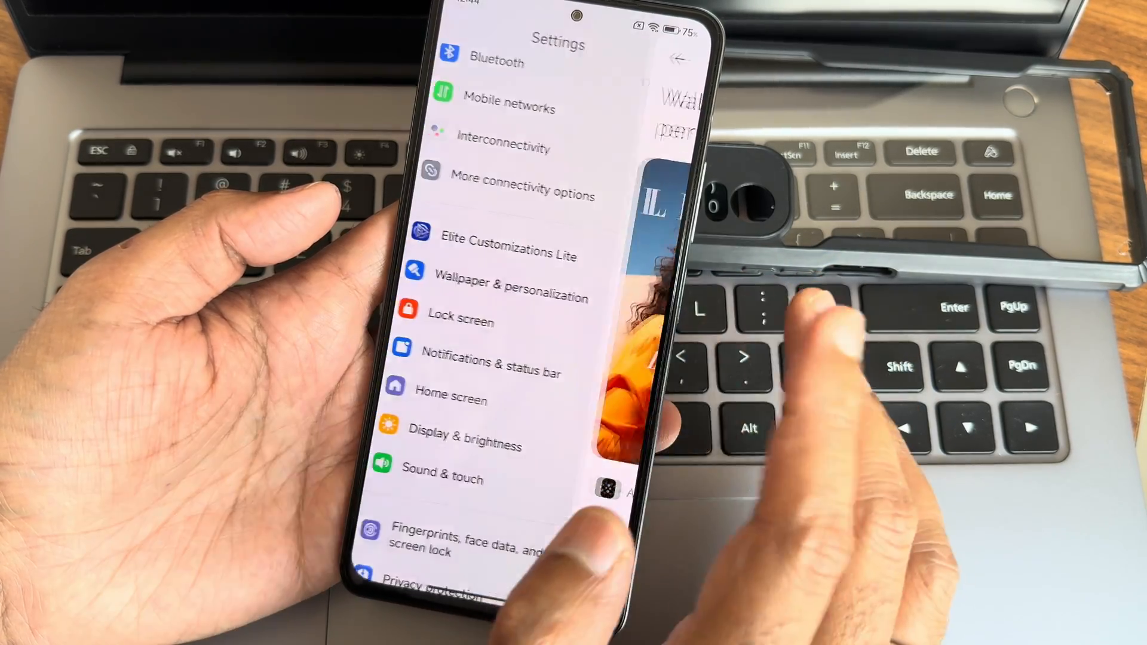
click(506, 254)
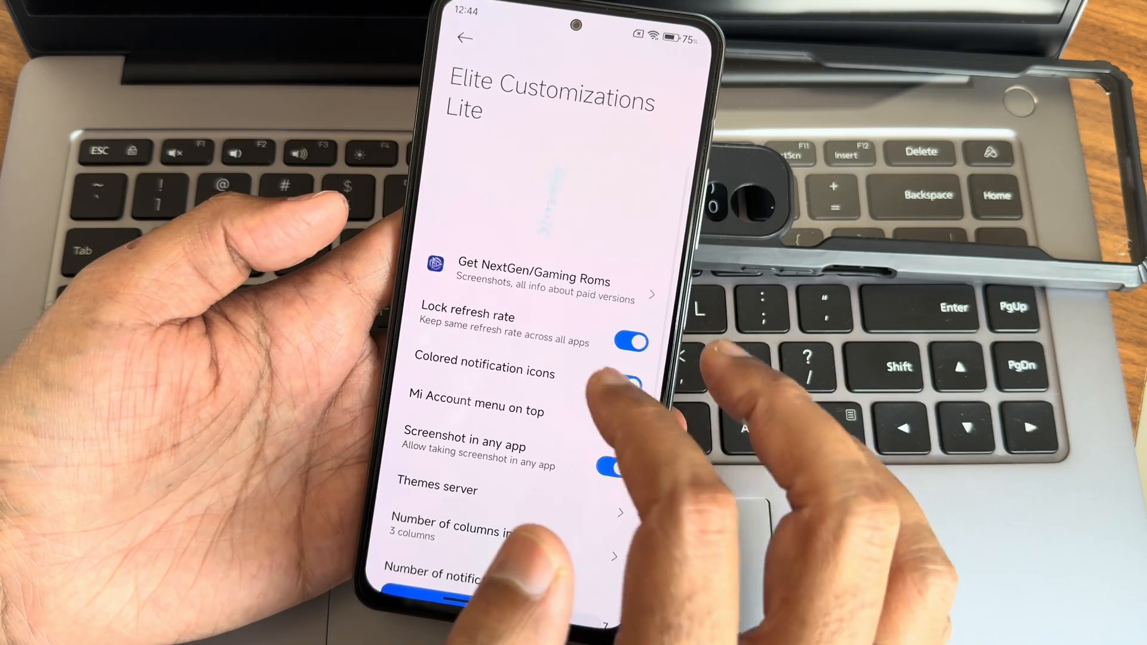
click(624, 383)
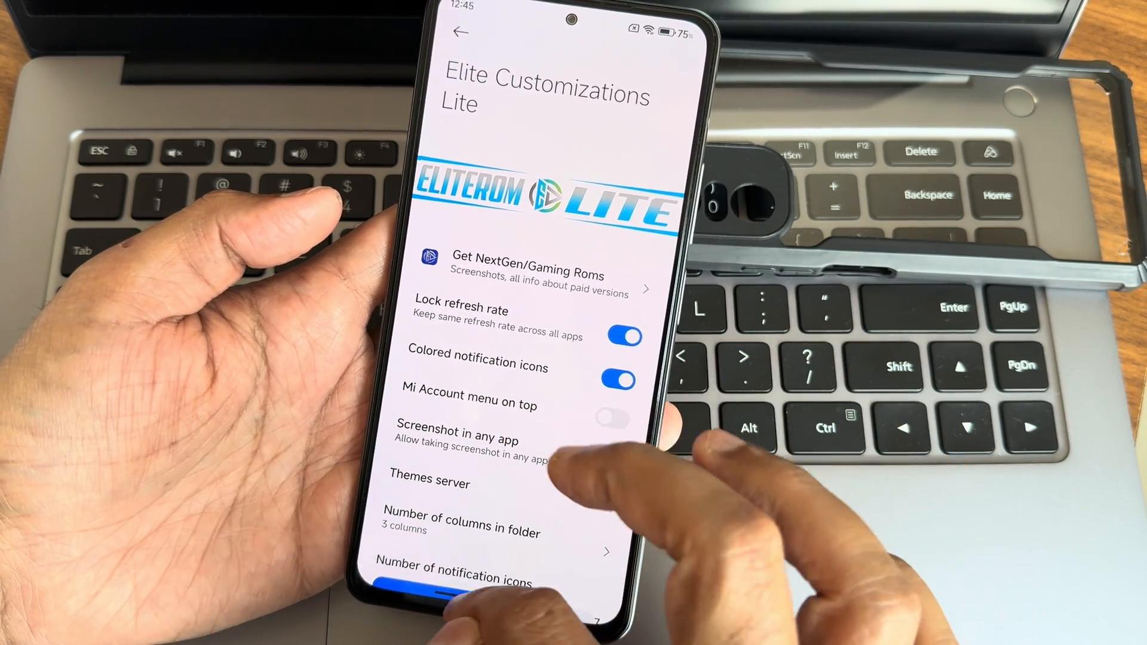
click(459, 34)
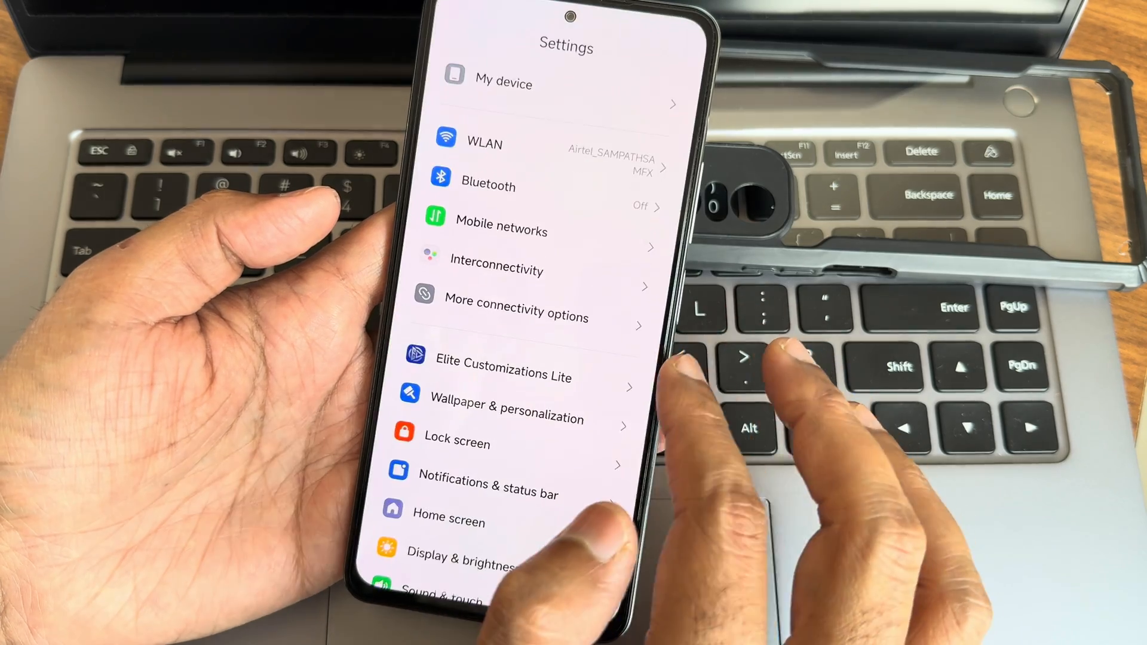
scroll(down, 3)
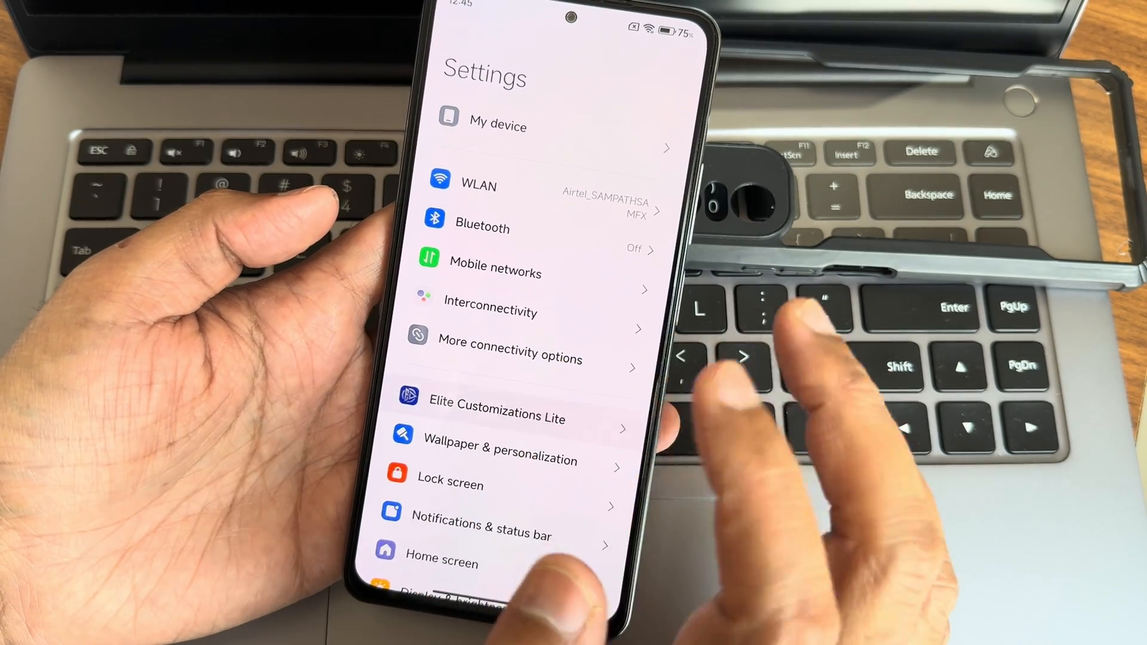
click(496, 418)
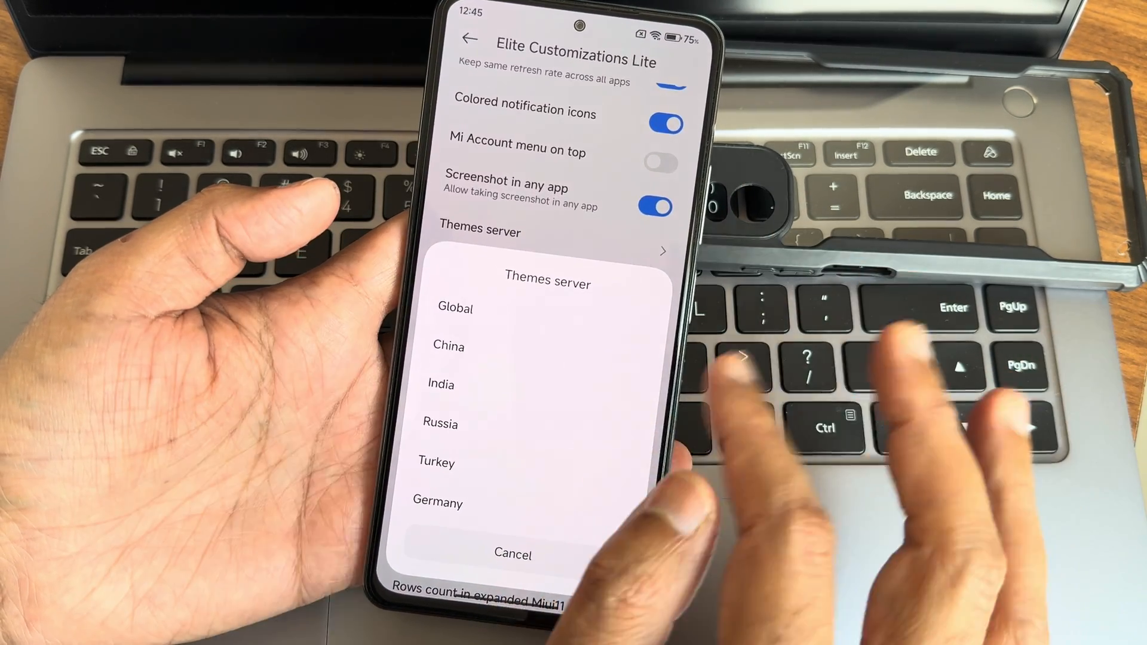
click(513, 553)
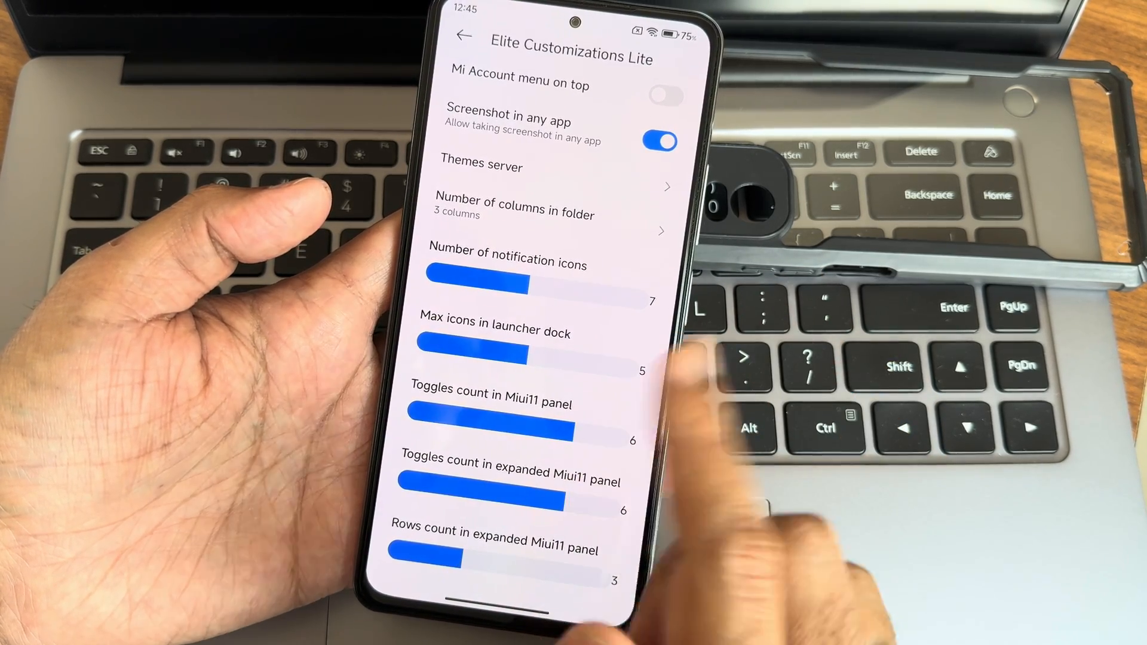
click(461, 35)
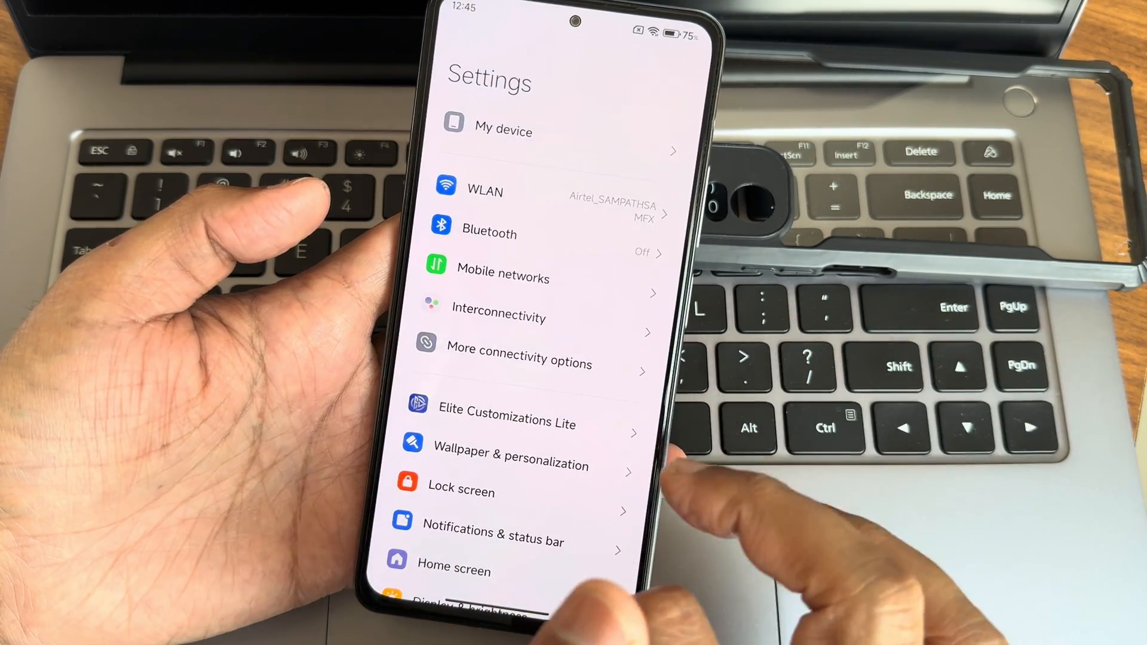
Review More connectivity options (hotspot, VPN, Private DNS, casting) and exit to the home screen.
click(500, 317)
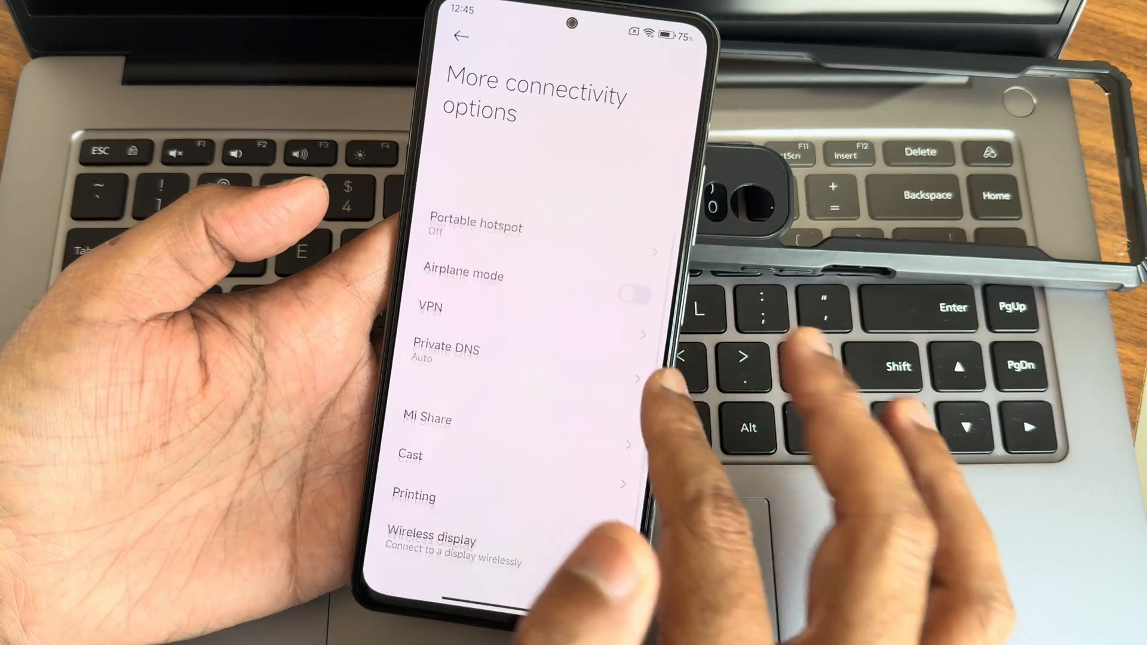
click(460, 37)
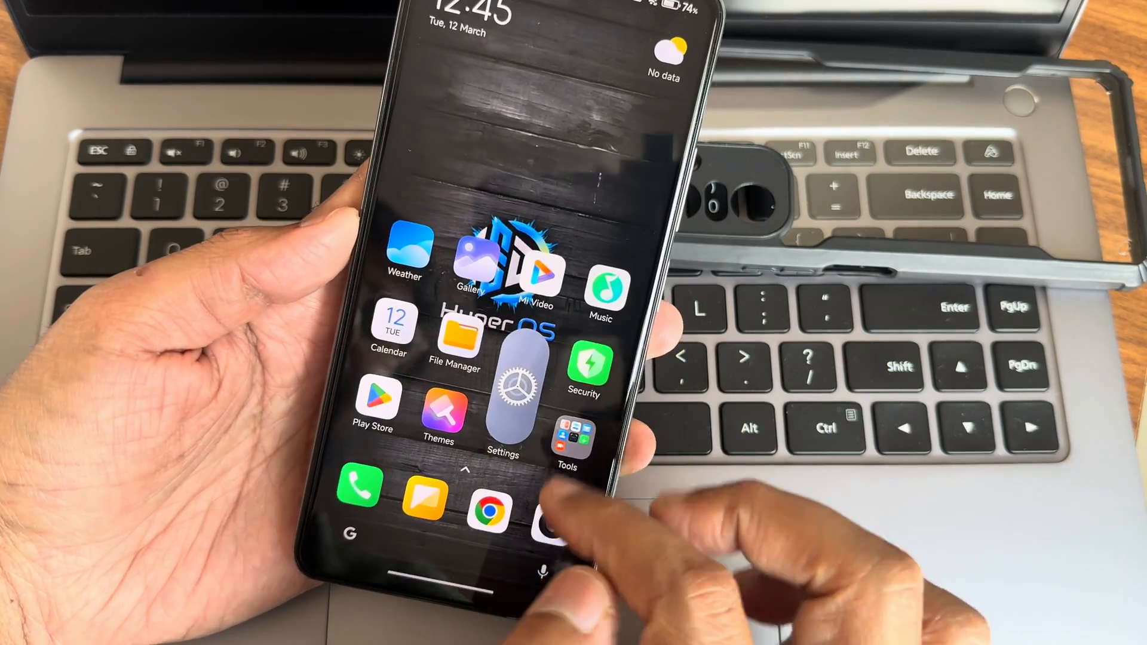
Launch BGMI and check Graphics & Audio is set to Smooth at 90 fps before starting a match.
scroll(up, 3)
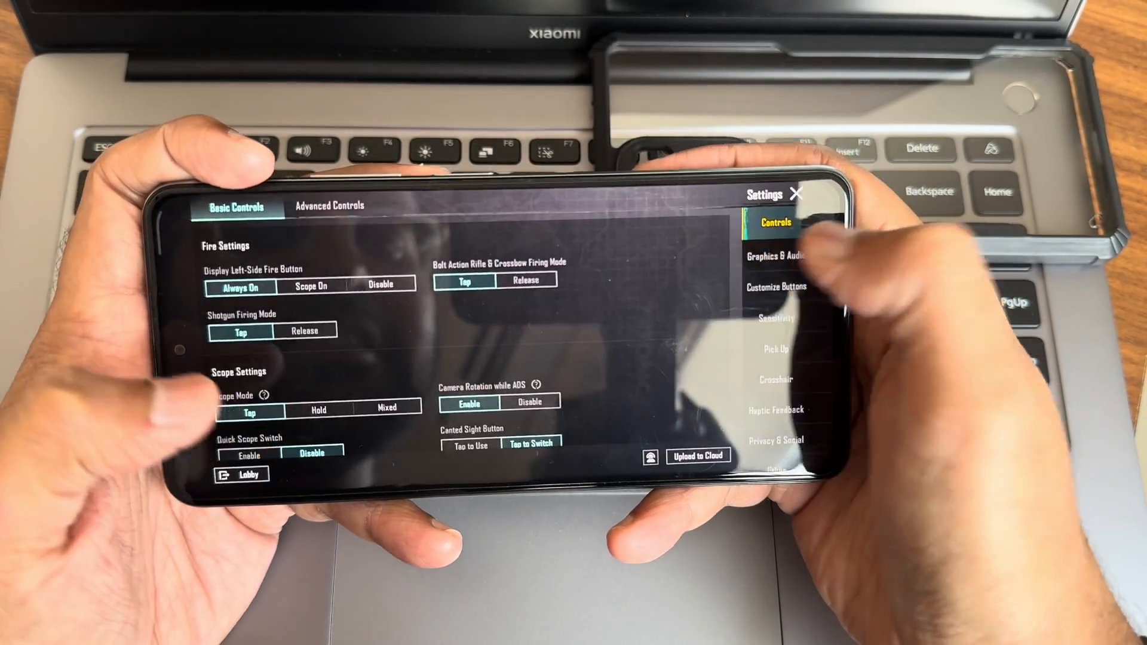
click(777, 253)
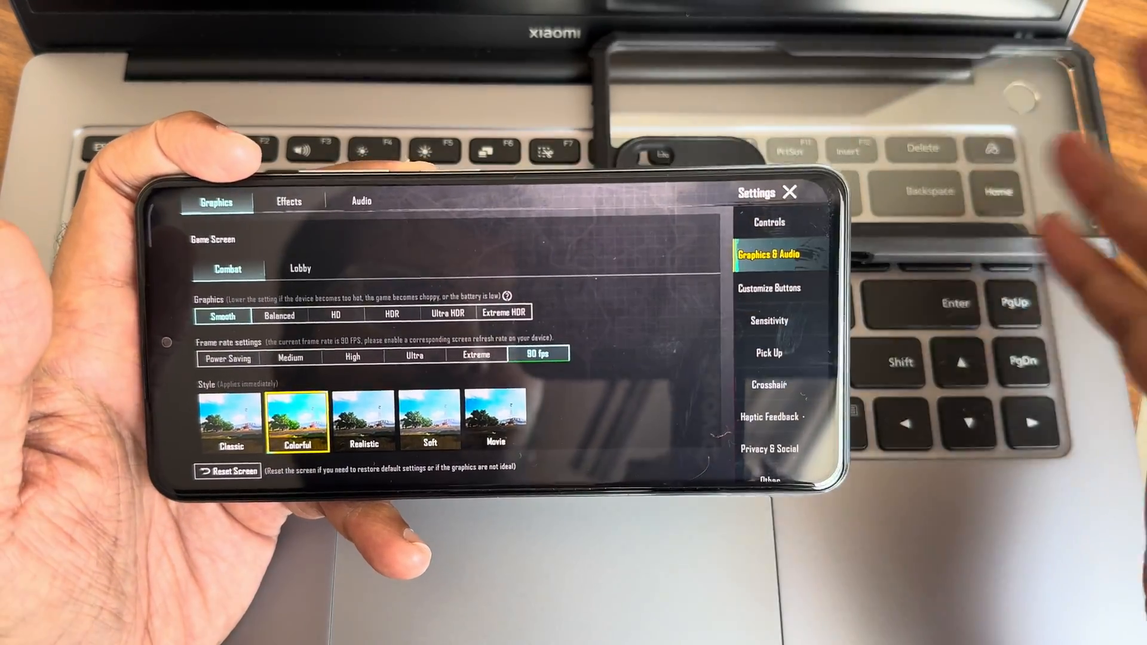
click(791, 193)
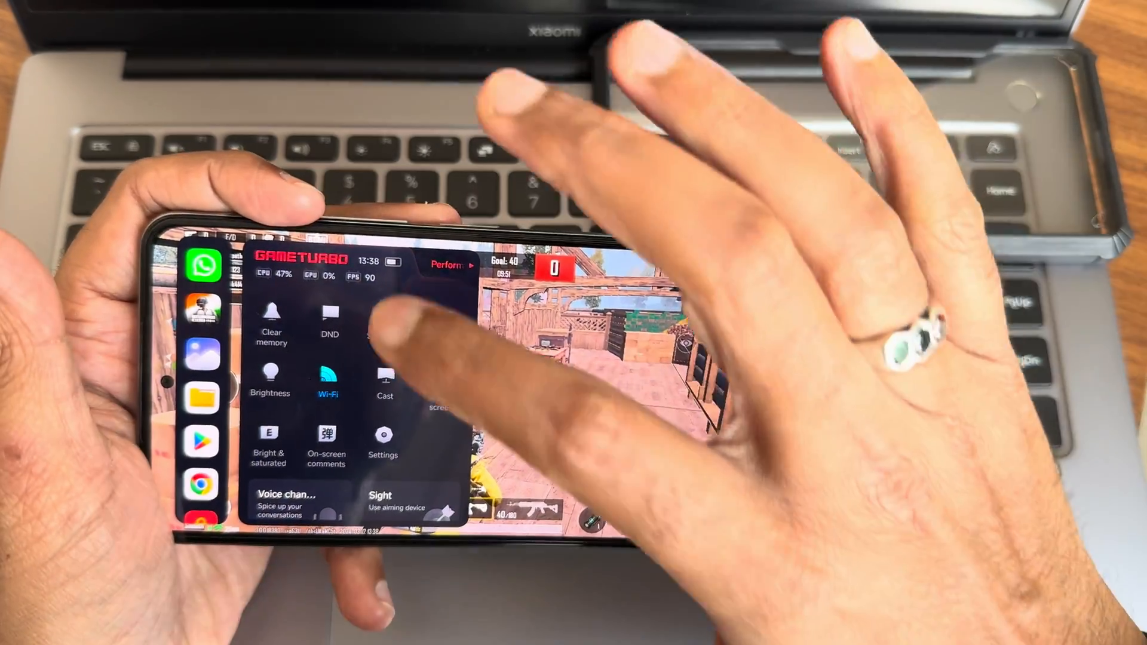
Play the match, exit BGMI and bring up the app drawer listing the installed apps.
click(451, 266)
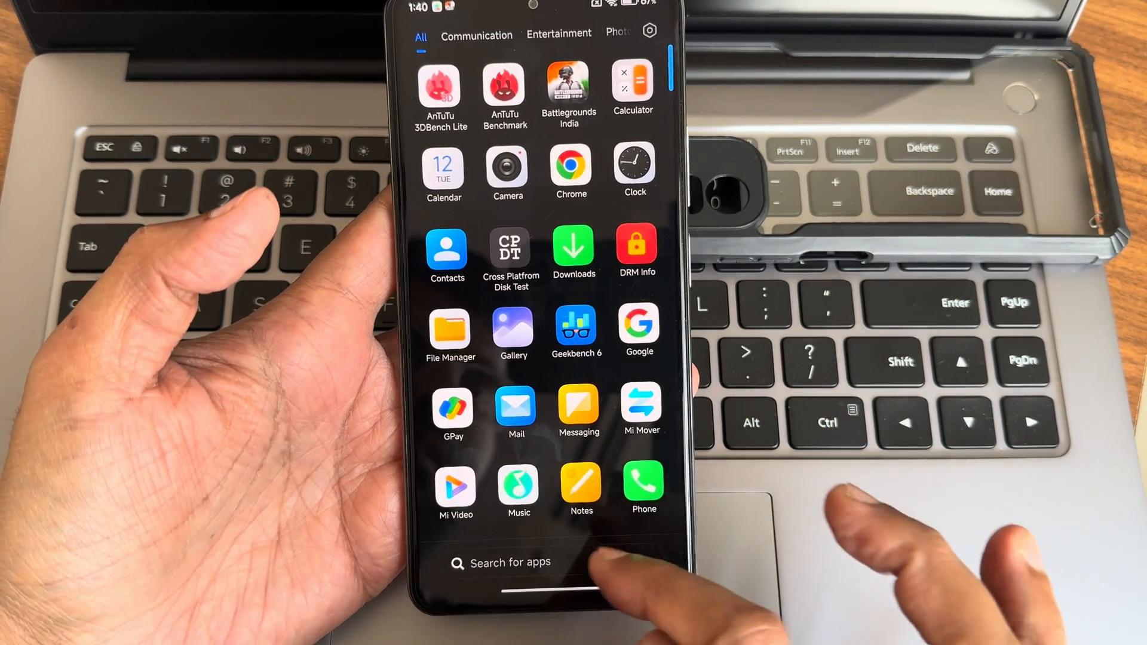
scroll(down, 3)
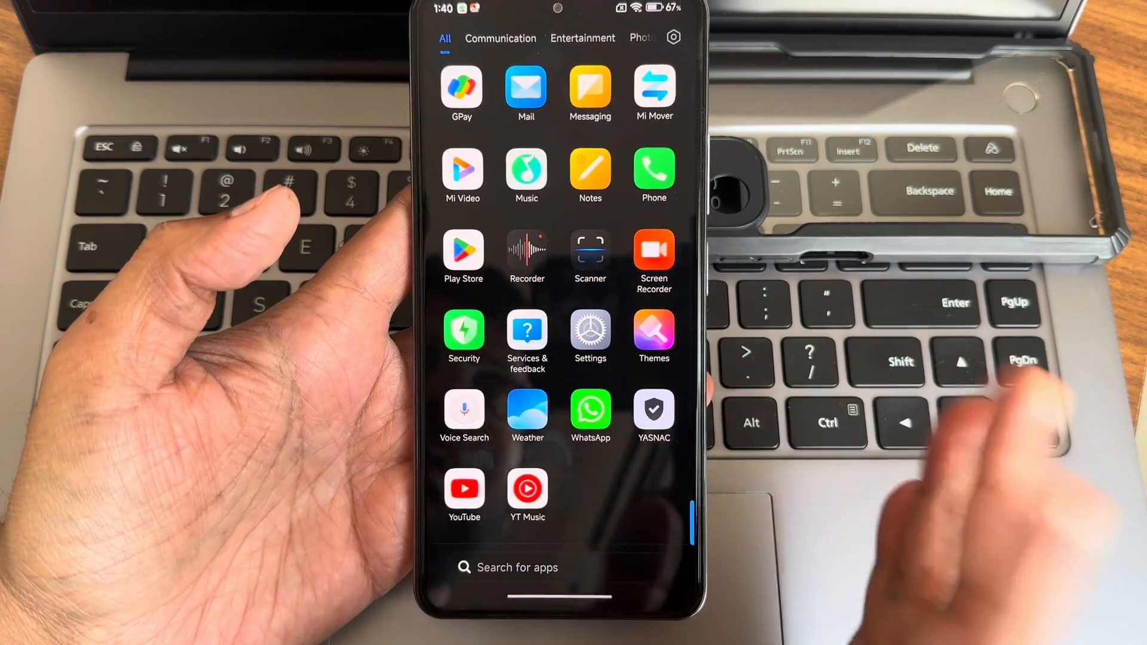
scroll(down, 3)
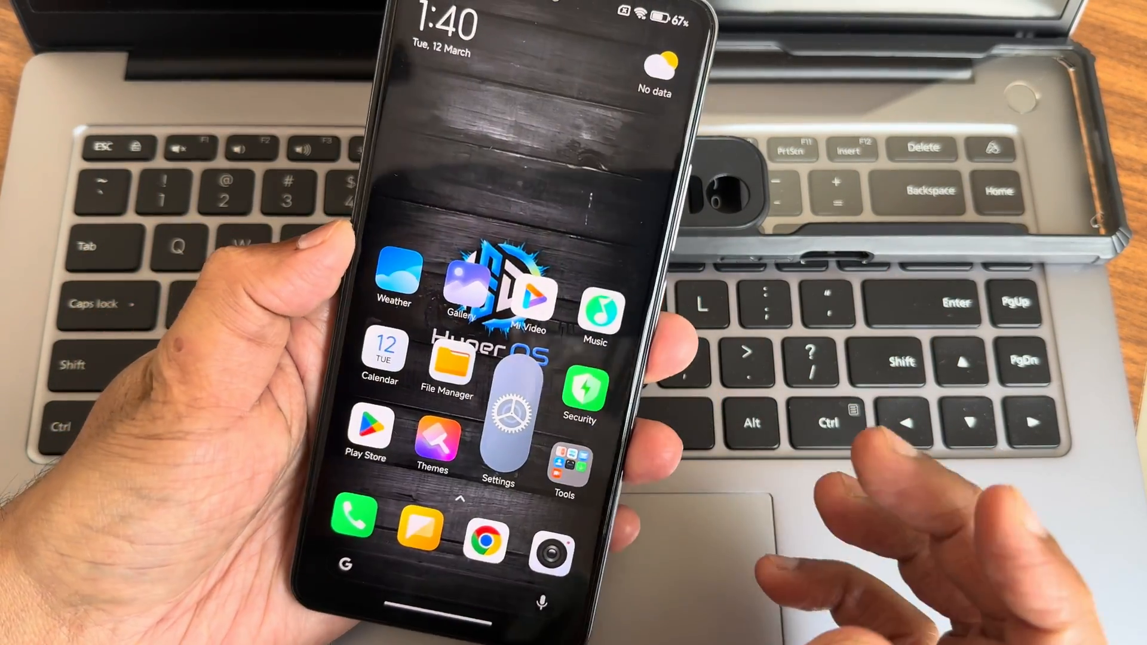
click(498, 413)
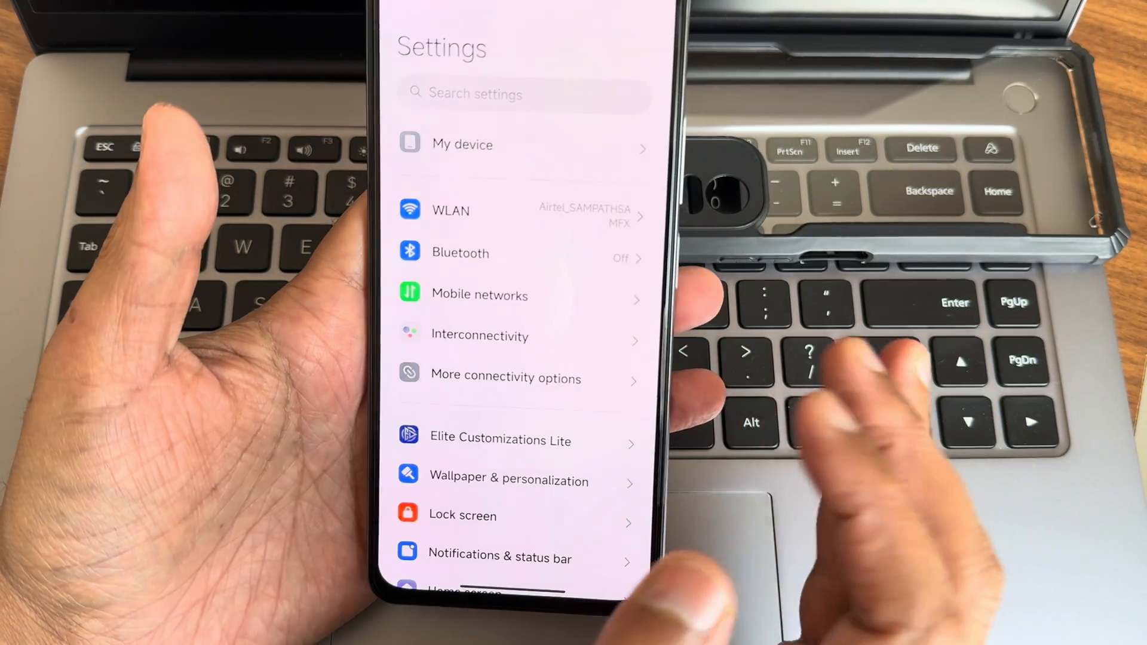
scroll(down, 3)
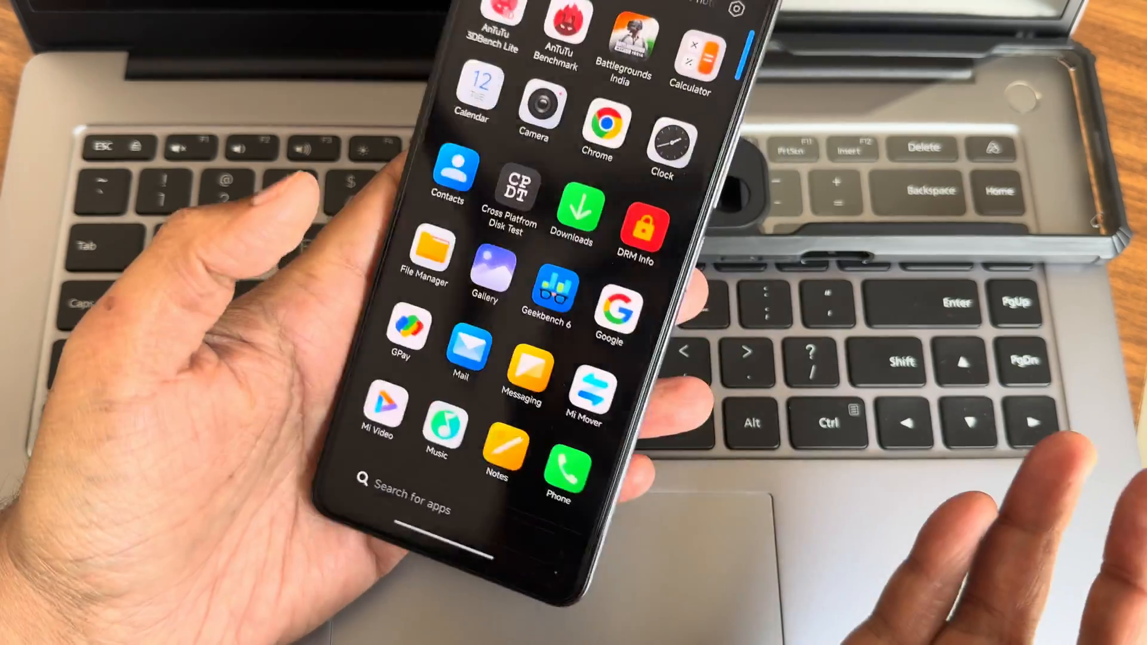
scroll(down, 3)
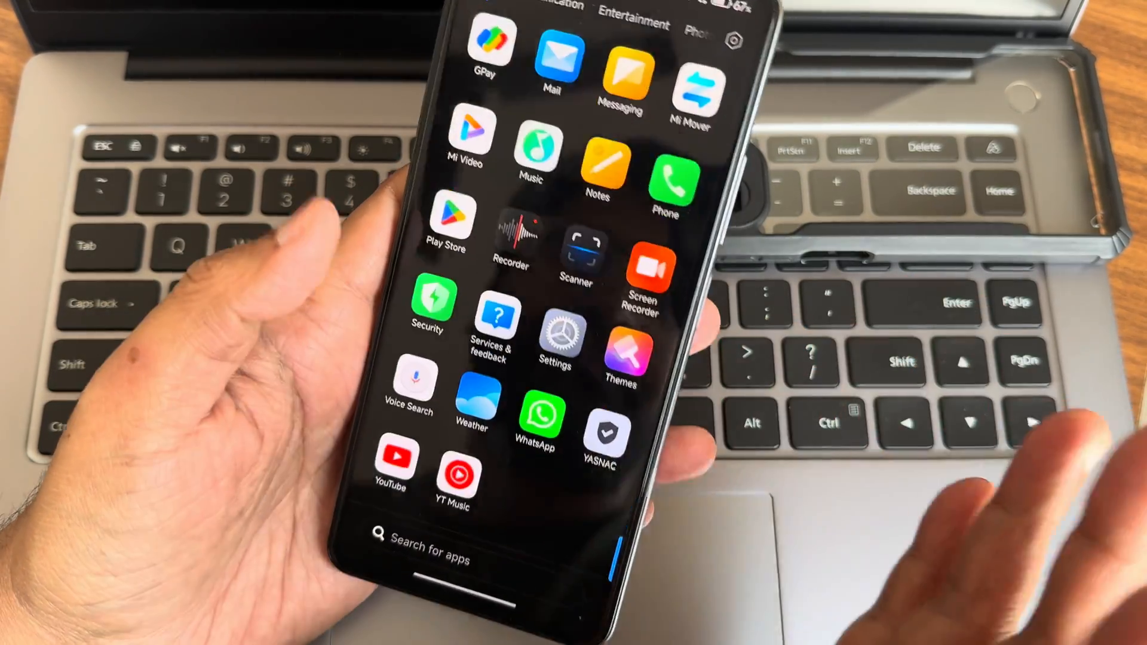